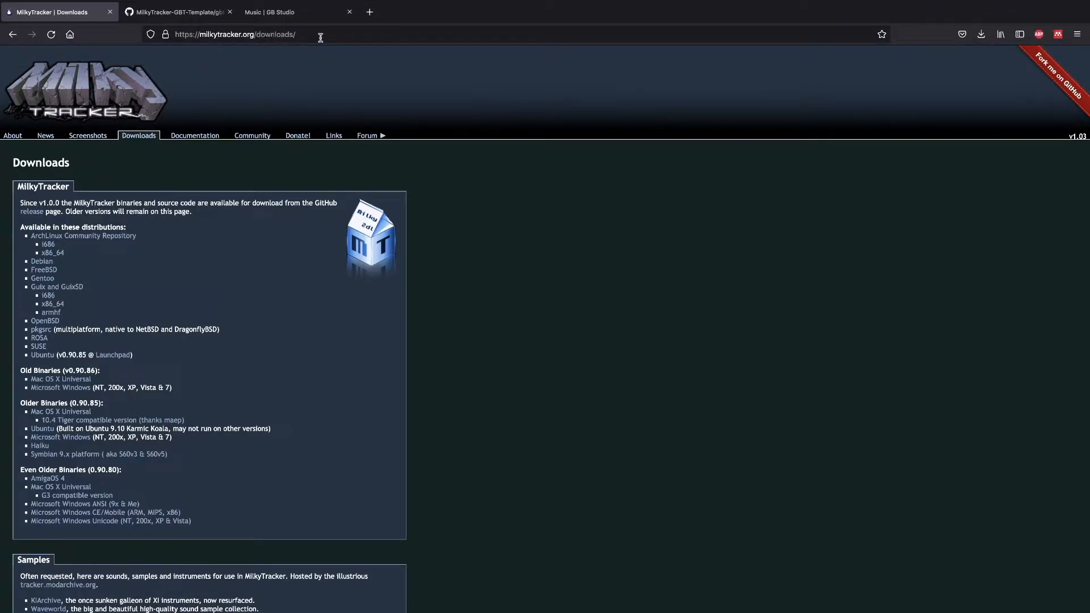
mouse_move(327, 283)
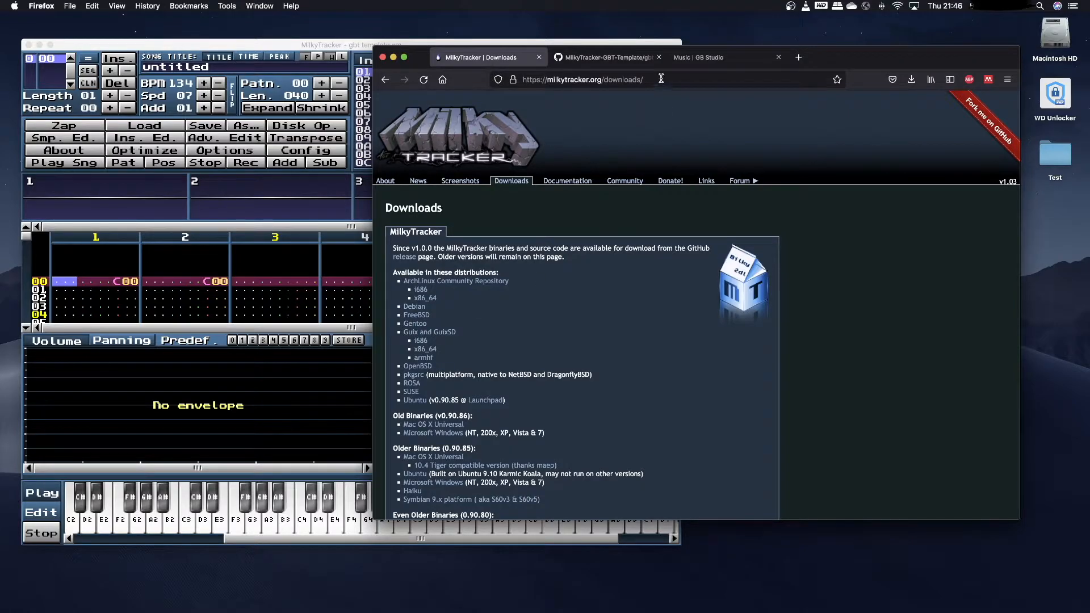
Step: Read the Resources and Getting Started sections of the GB Studio music docs, then move to the GitHub template page
click(709, 57)
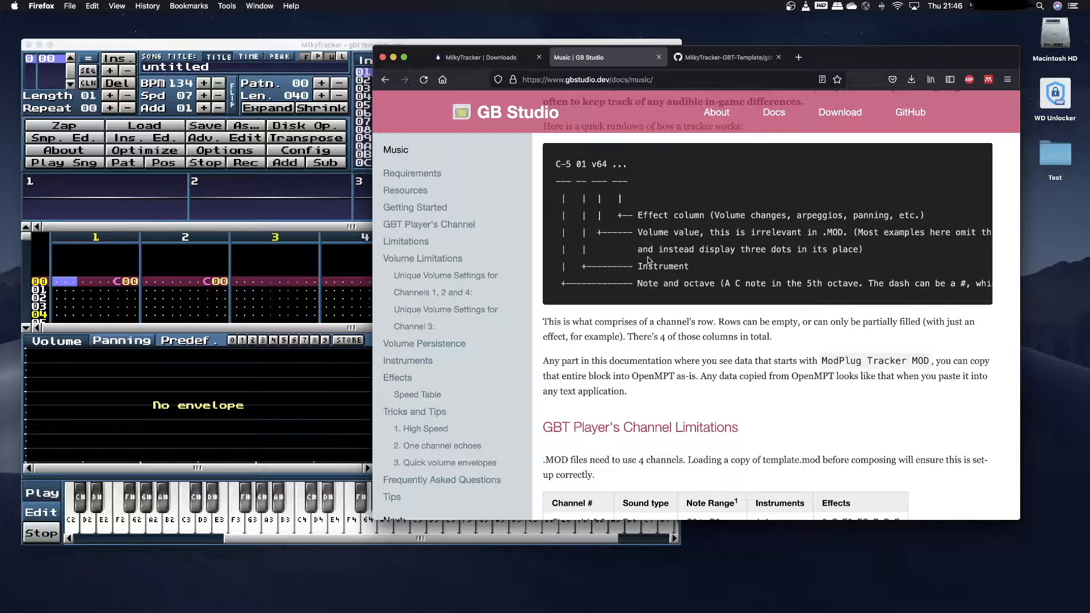
scroll(up, 3)
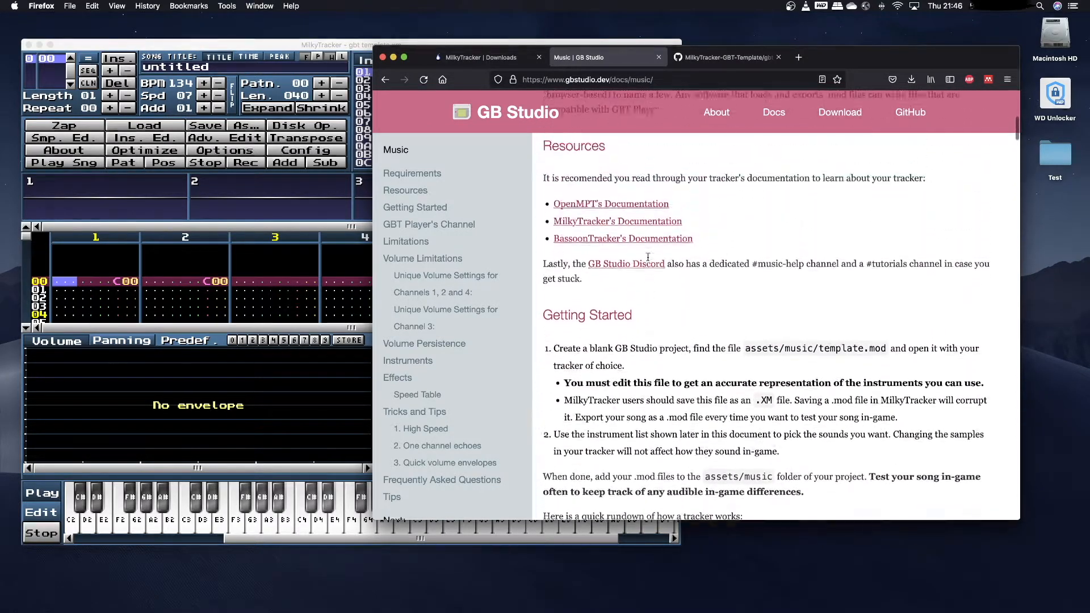
scroll(down, 3)
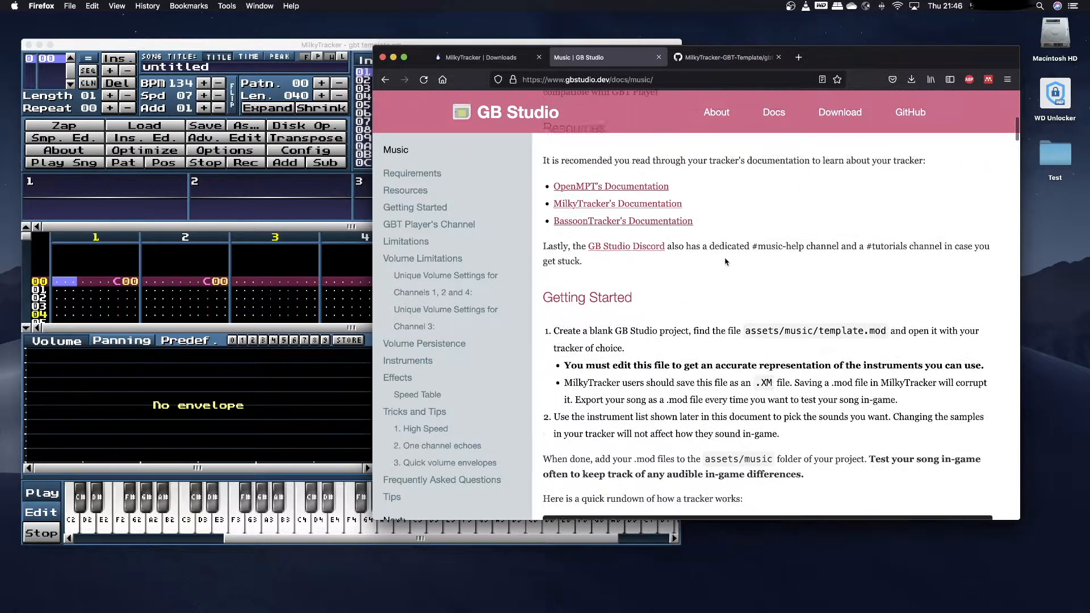
click(723, 56)
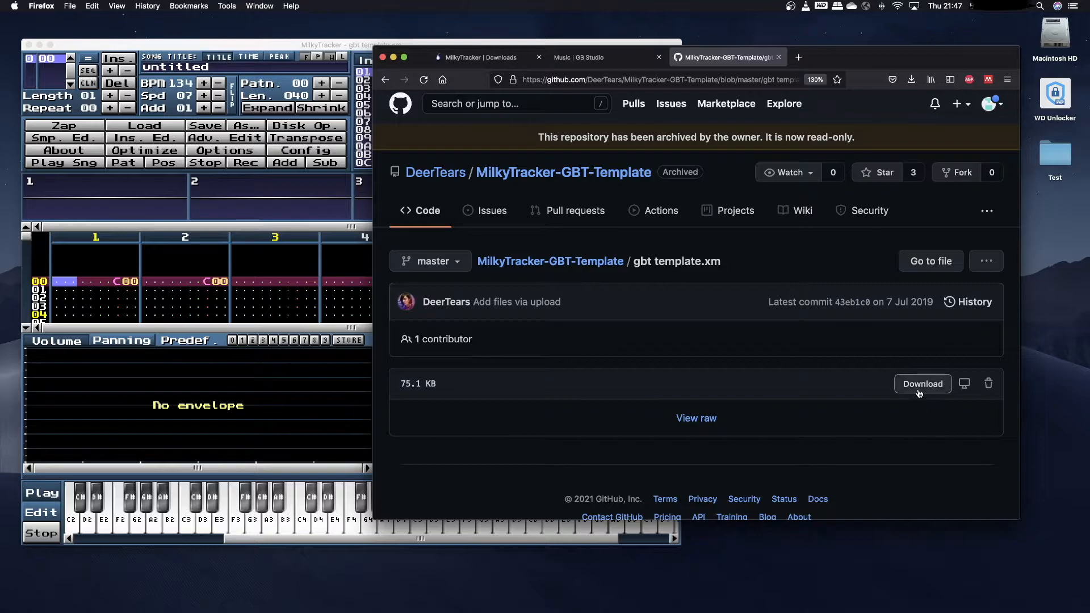
Step: Download gbt template.xm from the repository and confirm saving the file
click(922, 384)
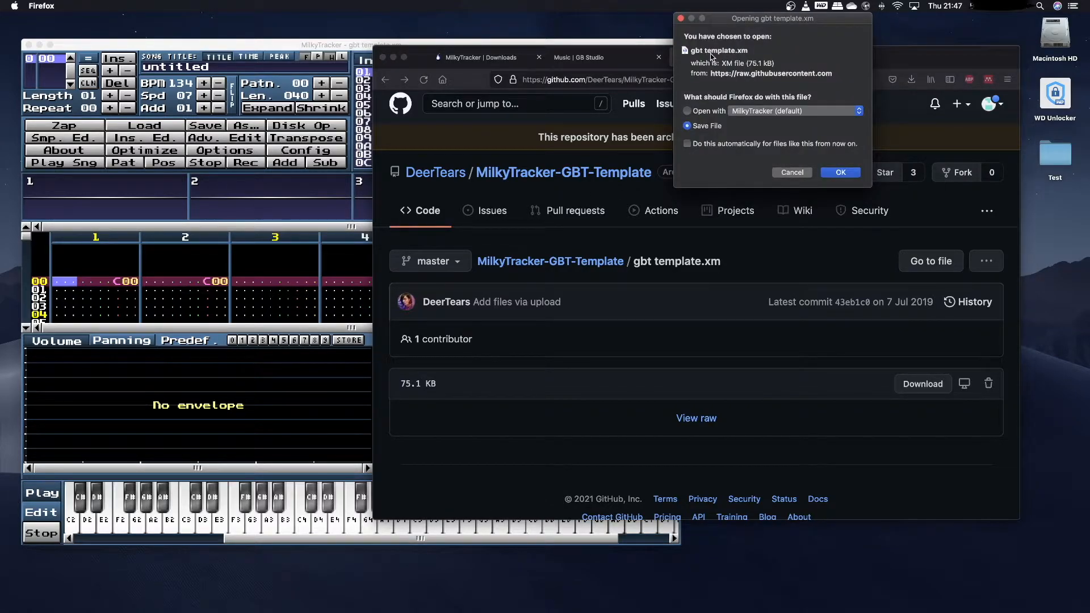
mouse_move(751, 73)
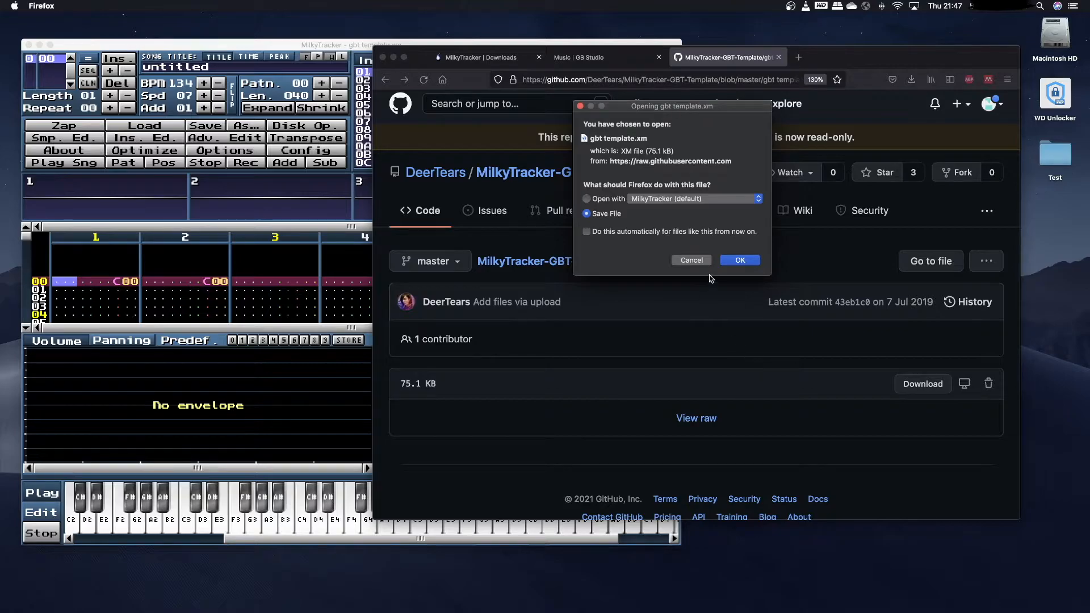
mouse_move(884, 280)
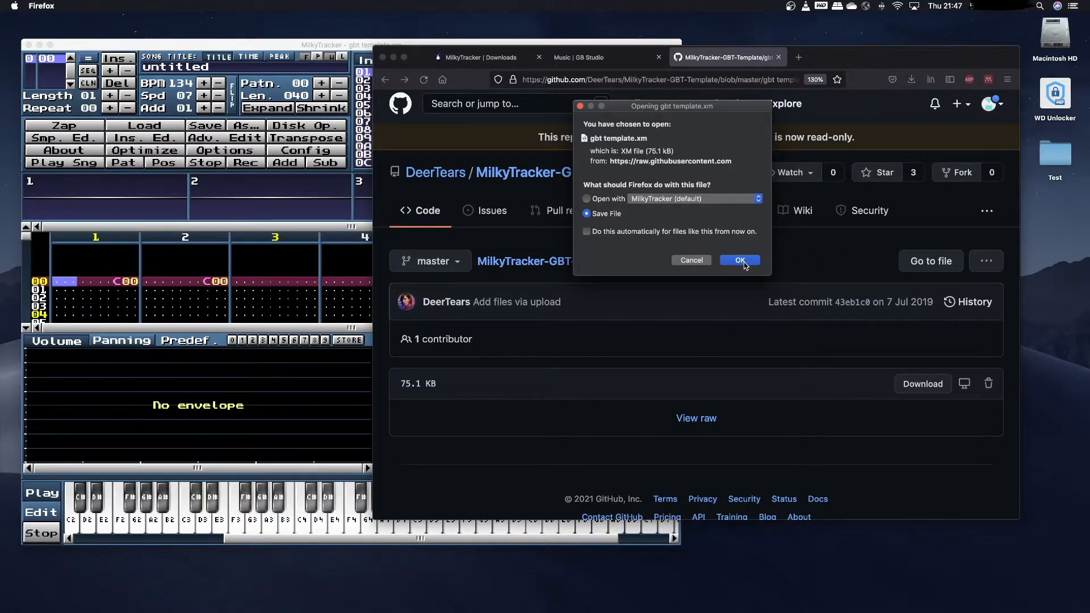
click(738, 260)
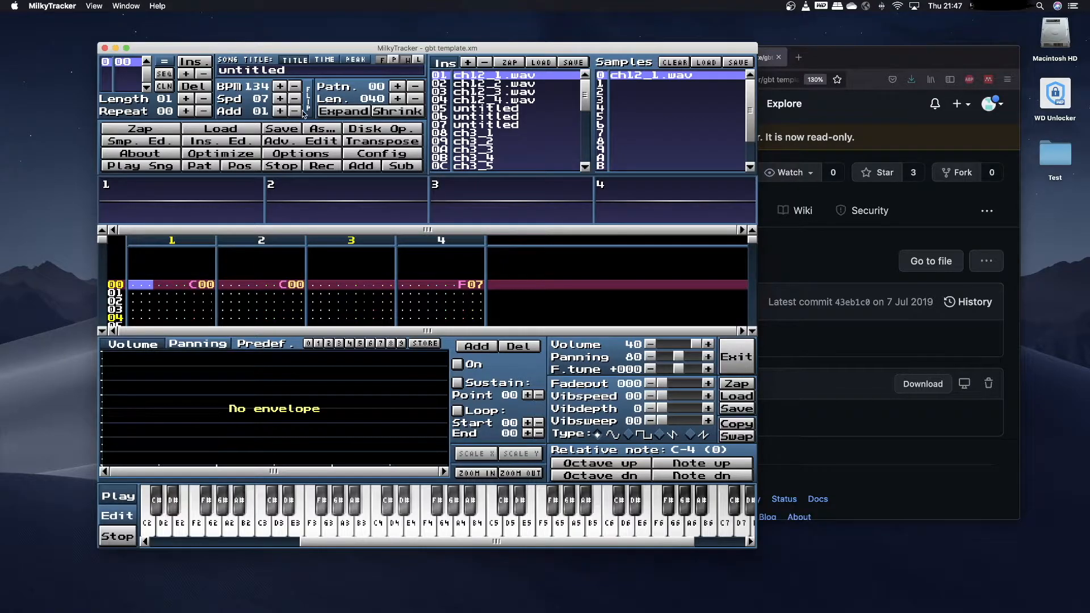
click(126, 47)
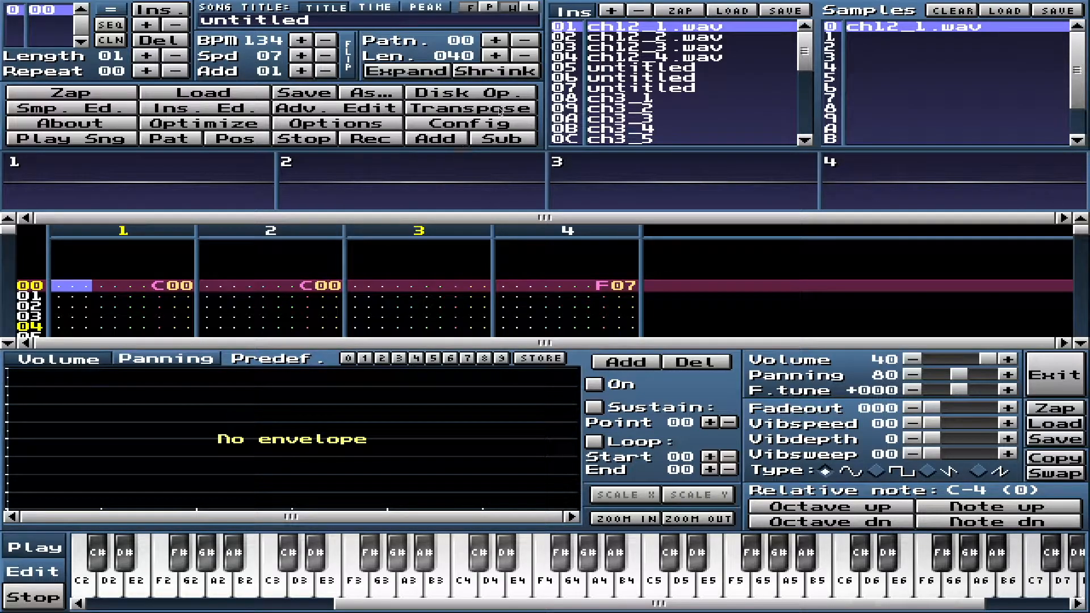
mouse_move(216, 97)
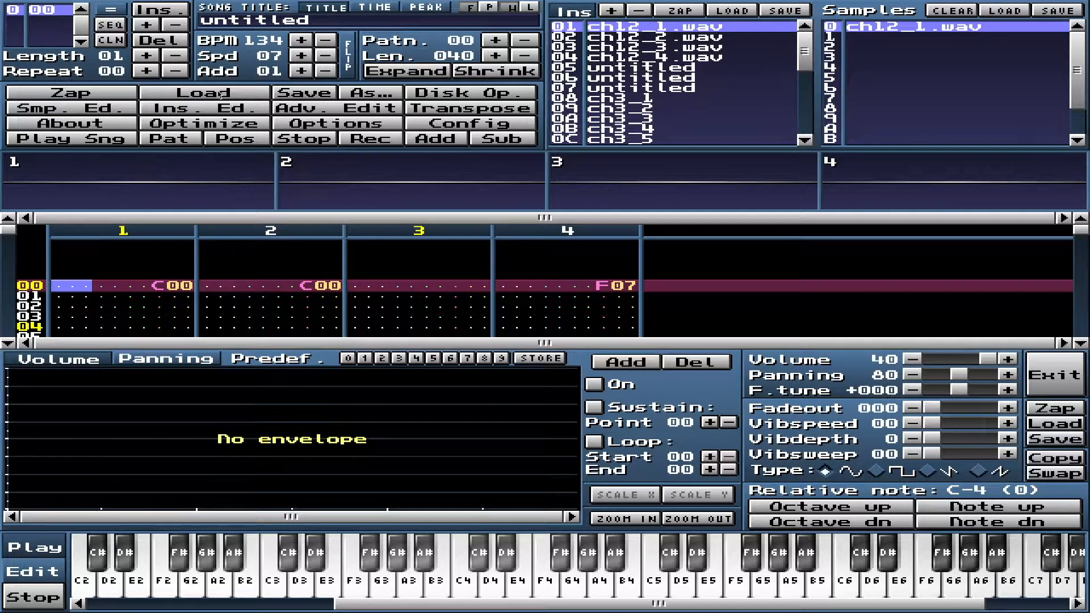
click(203, 92)
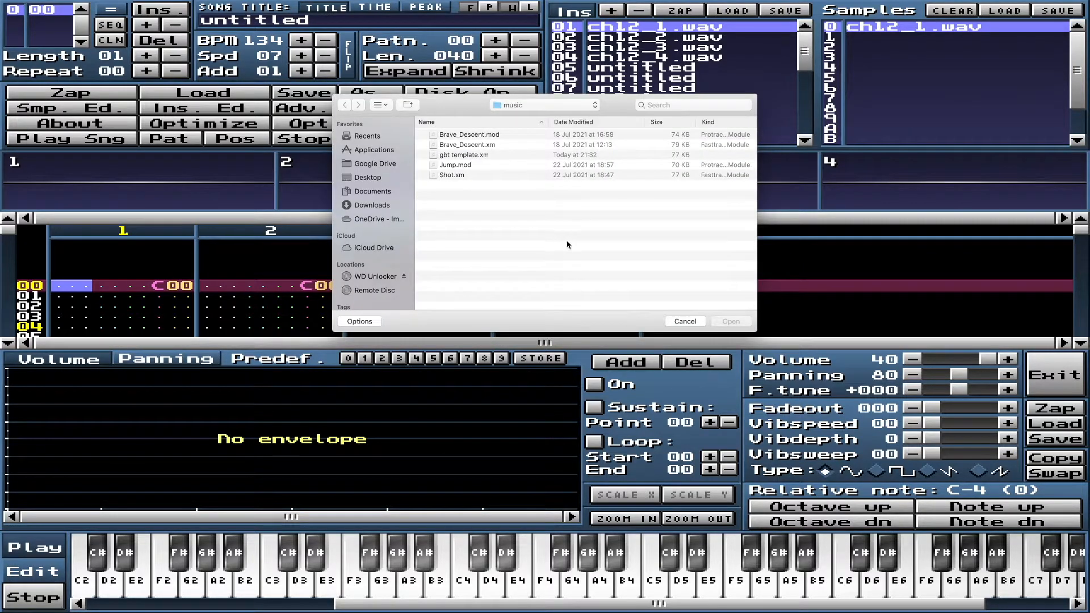
click(463, 155)
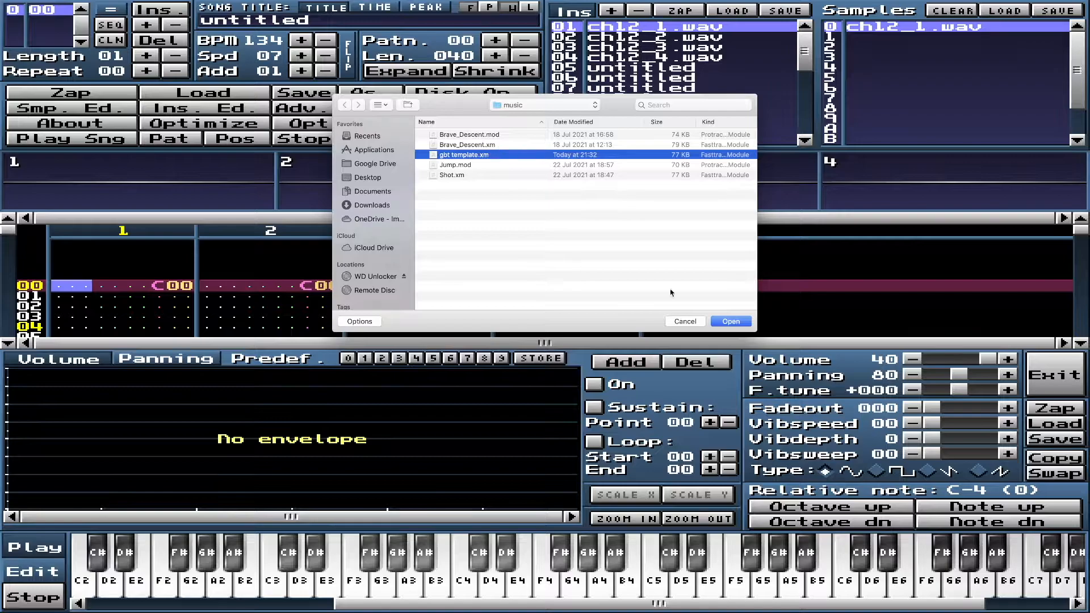
click(729, 321)
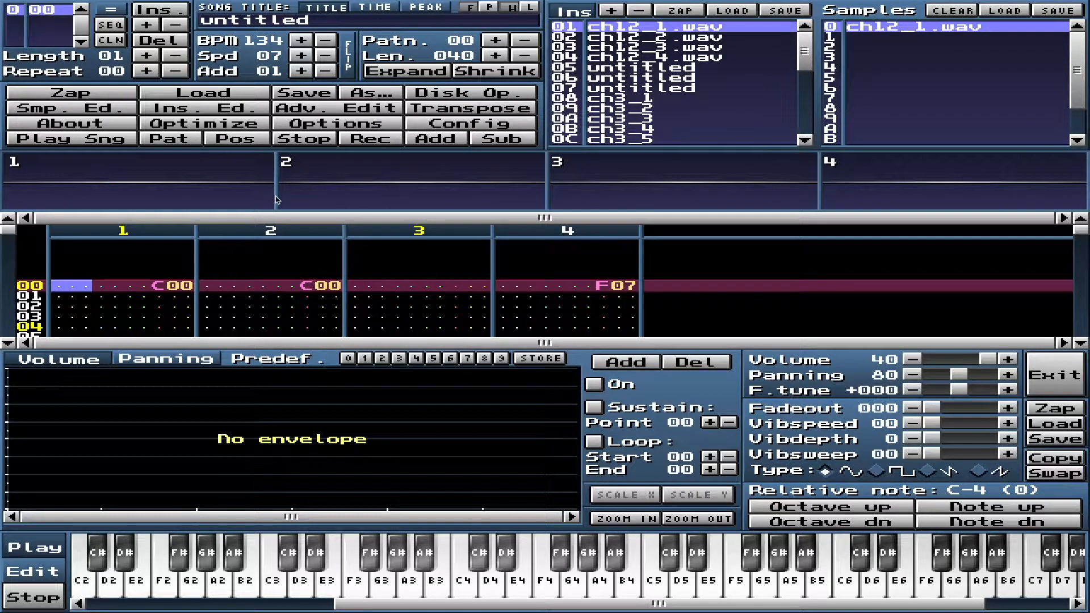
mouse_move(424, 228)
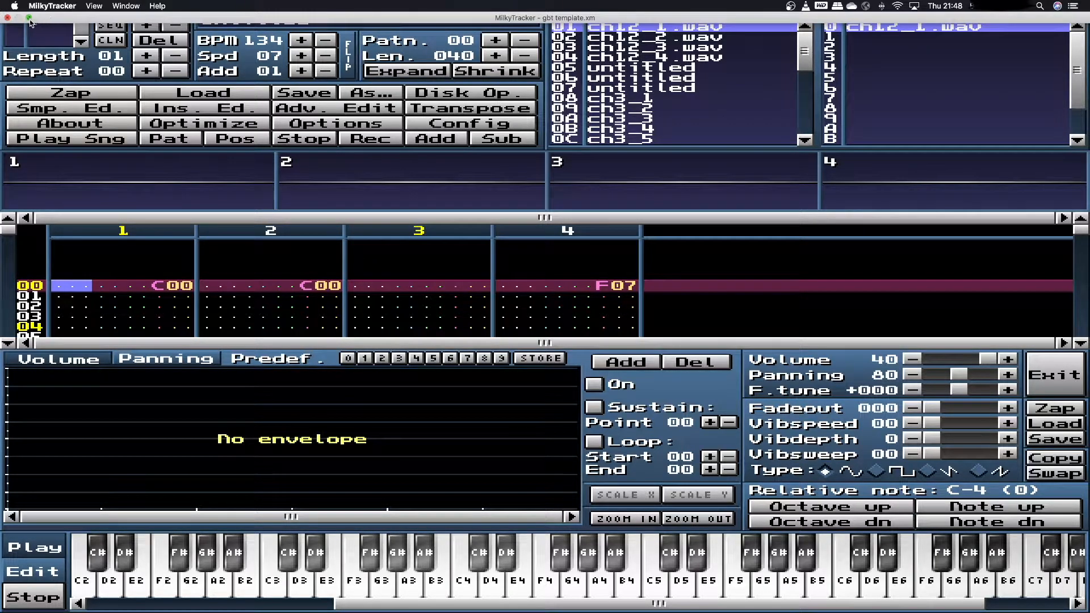
Step: Return MilkyTracker to a window beside Firefox and scroll the docs to the tracker row rundown
click(28, 18)
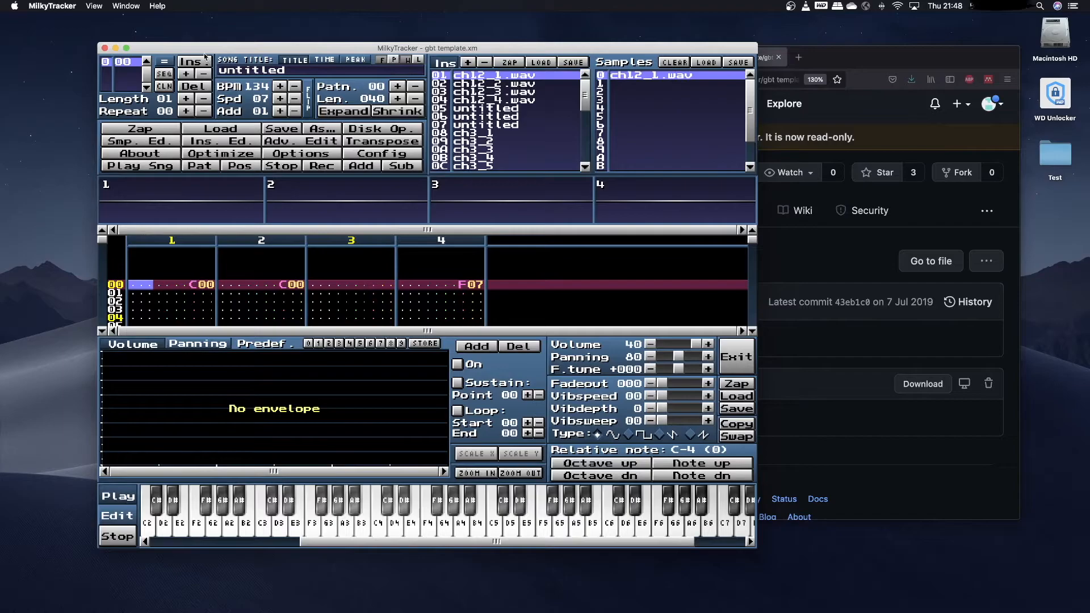
drag(426, 47, 385, 48)
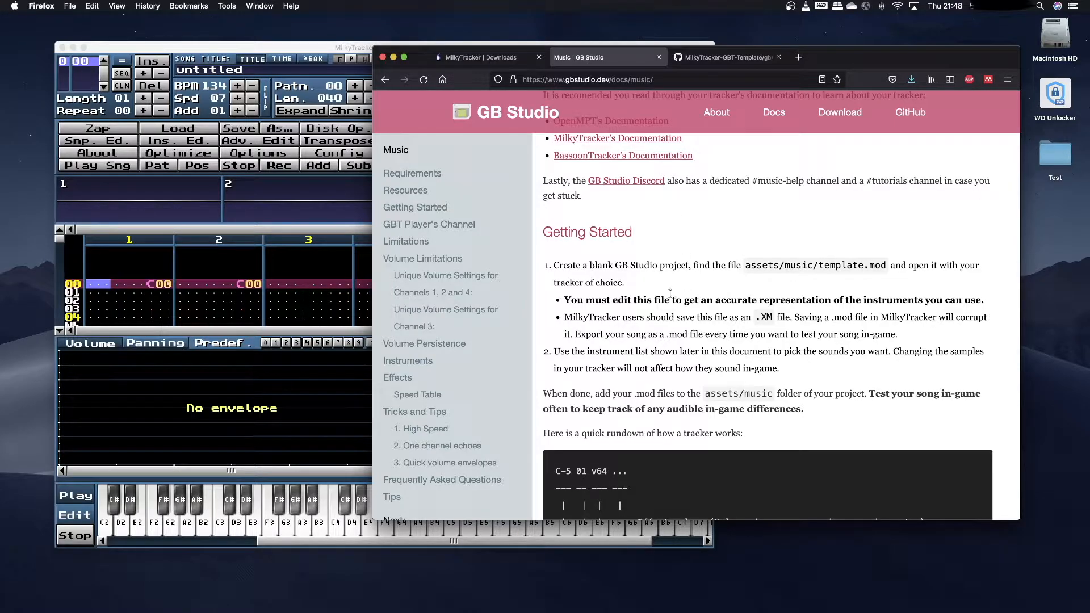
scroll(down, 3)
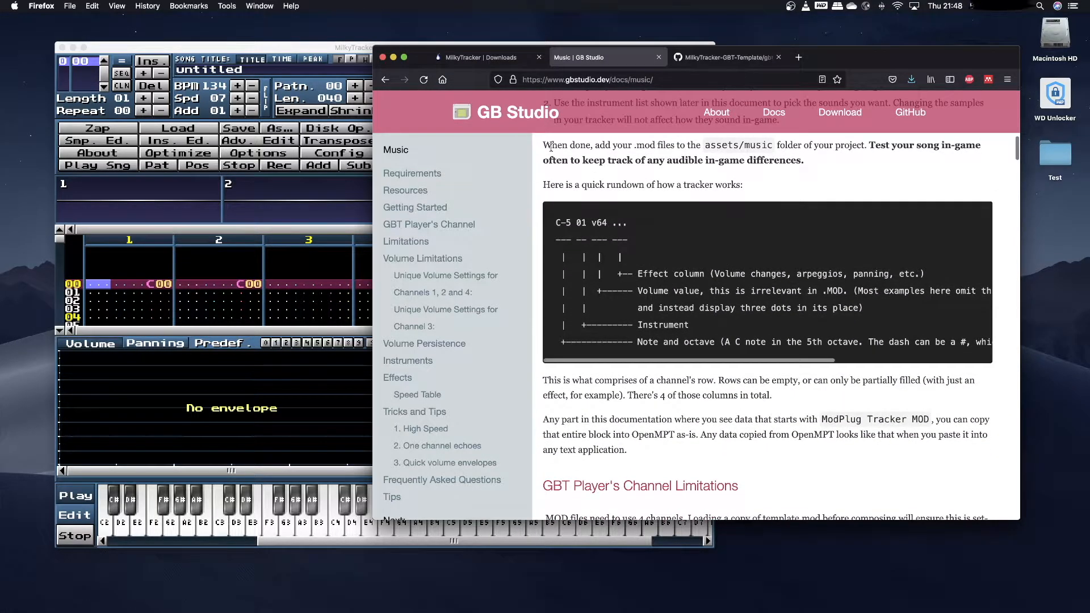
scroll(down, 3)
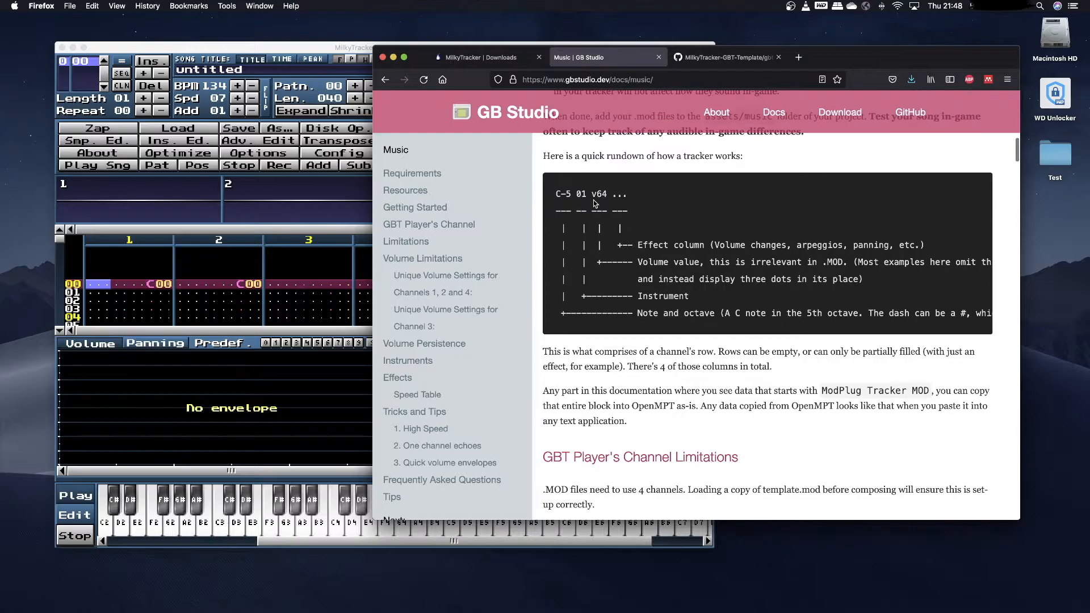
scroll(down, 3)
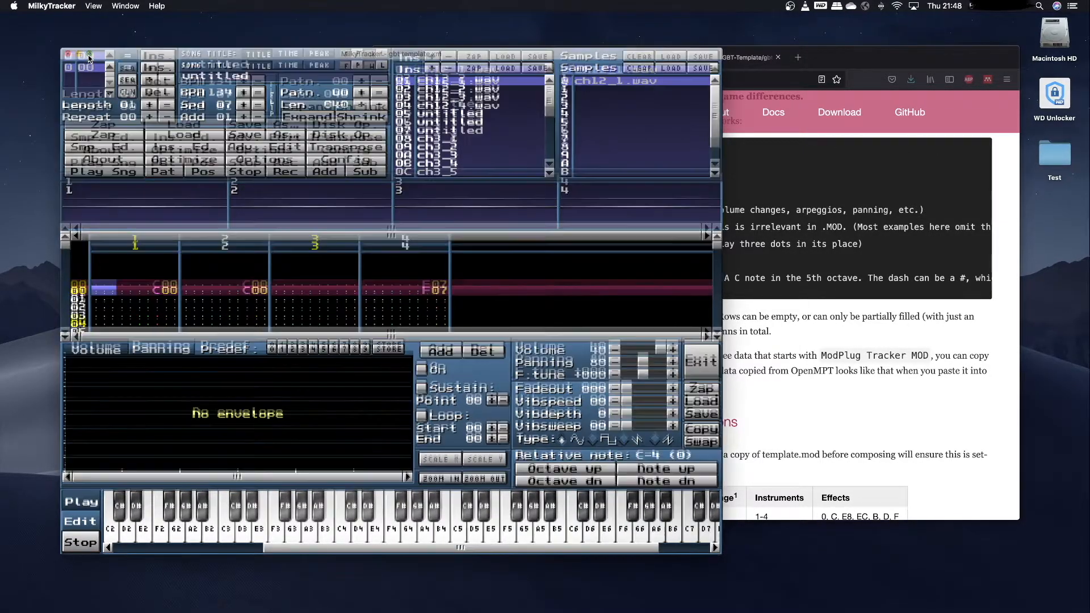
Step: Bring the MilkyTracker window back to the front
click(82, 55)
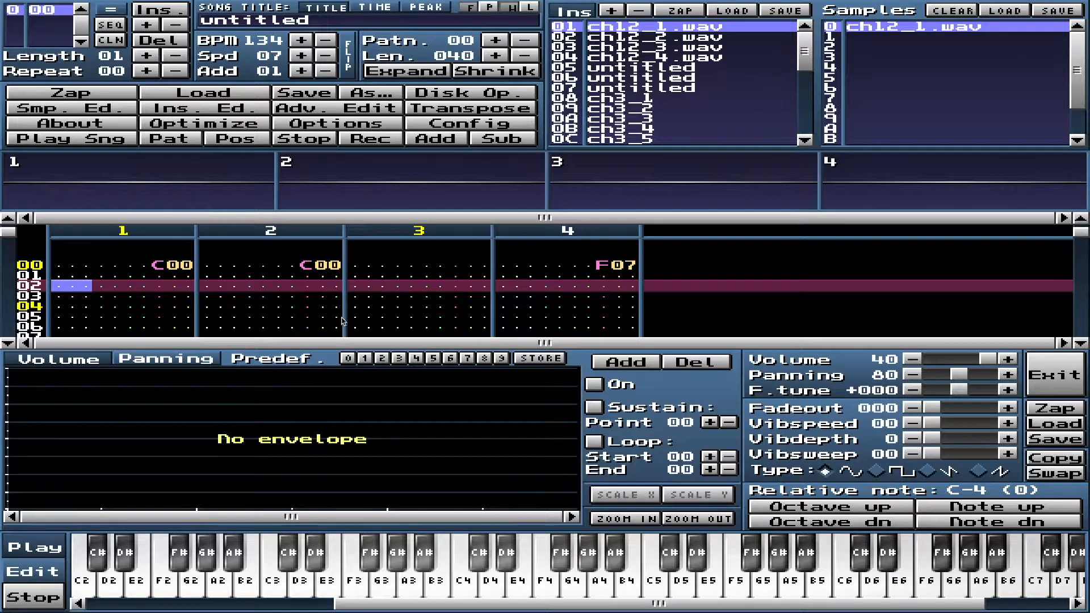
mouse_move(587, 291)
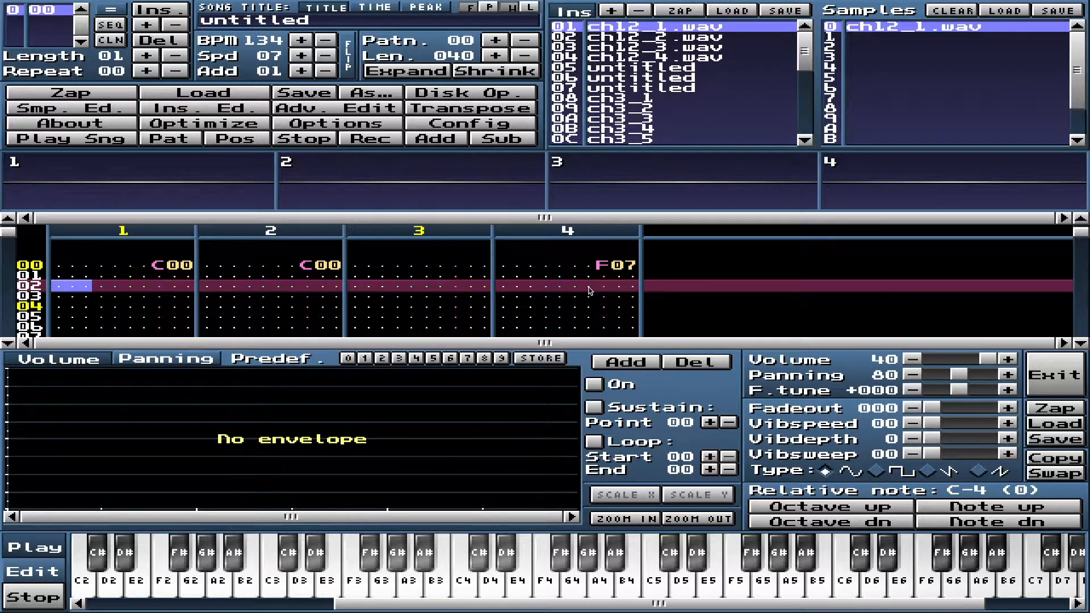
mouse_move(435, 265)
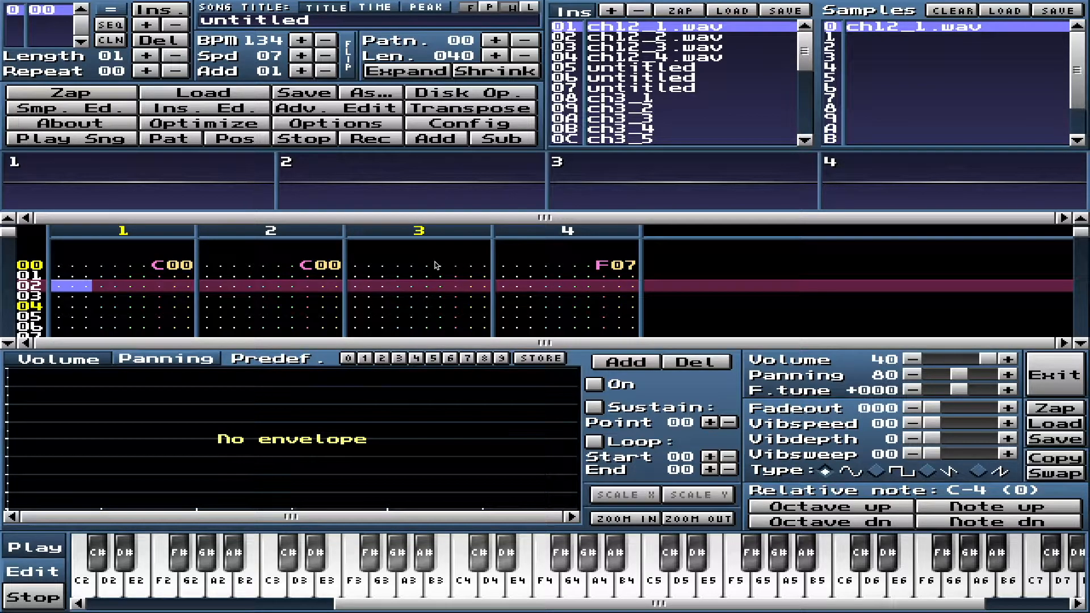
mouse_move(224, 206)
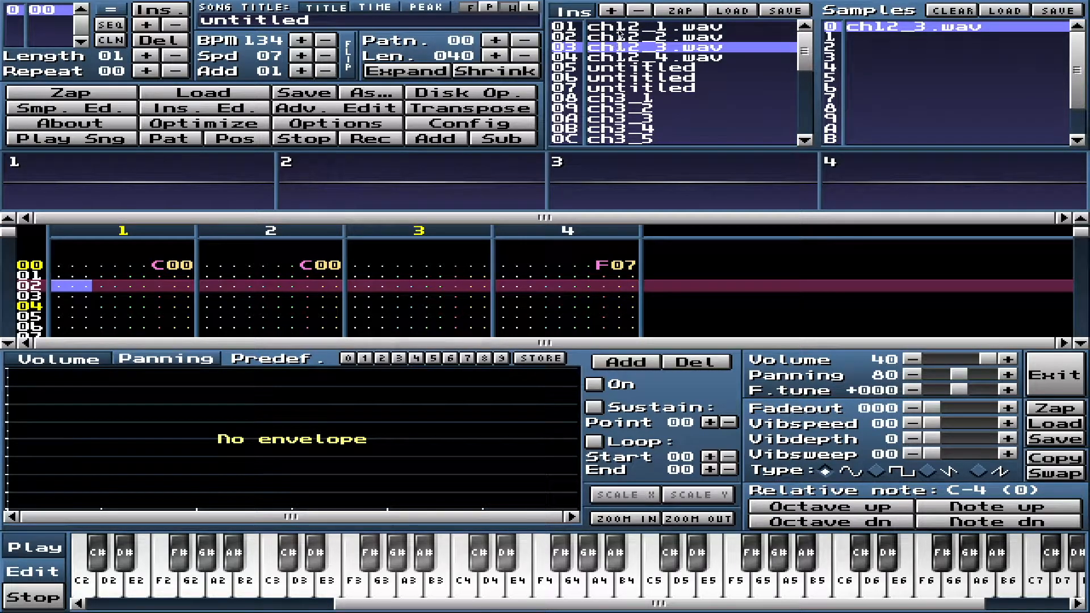
Step: Inspect the ch12_2.wav, ch3_1 waveform and ch4_1 noise instruments in turn
click(640, 36)
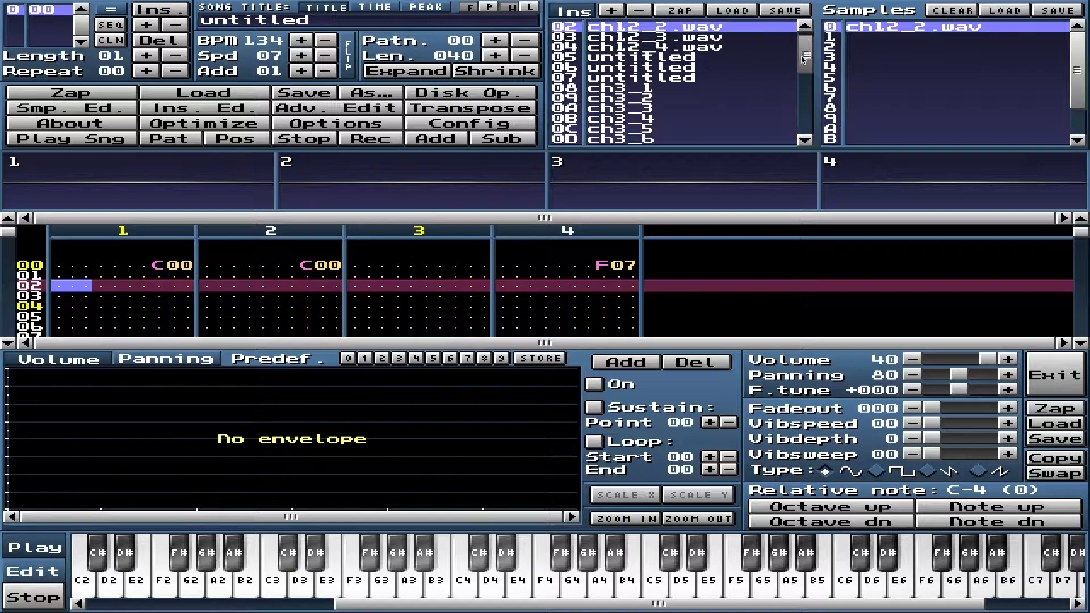
click(625, 63)
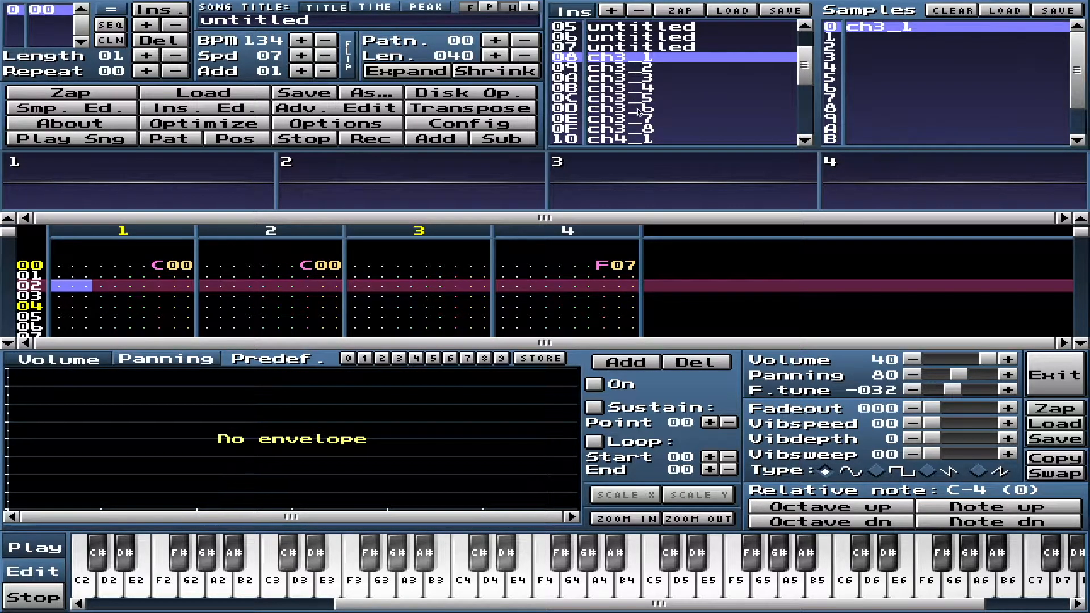
right_click(566, 230)
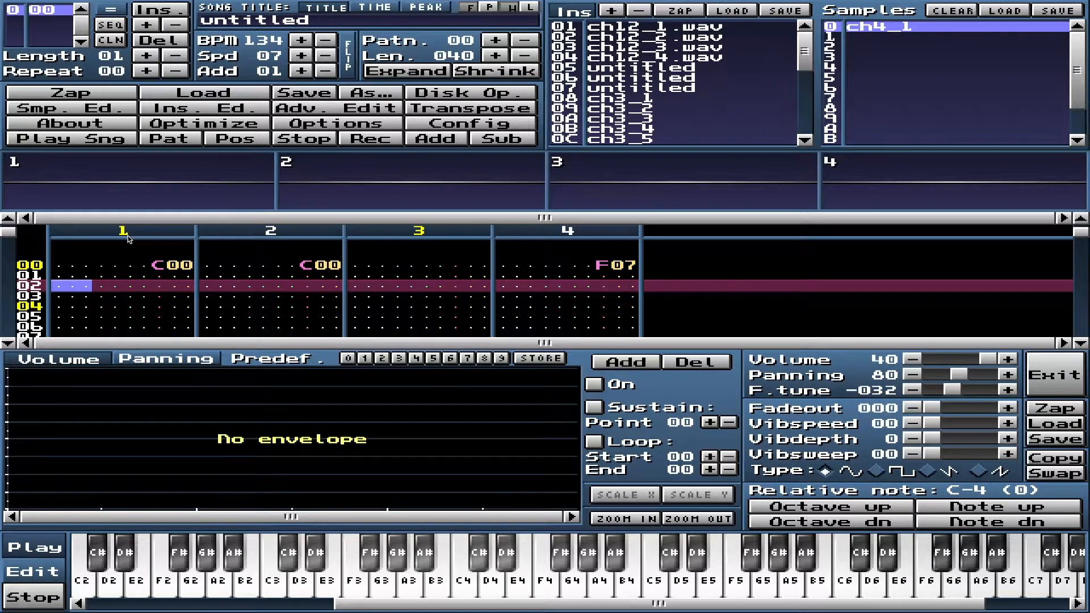
Step: Move the pattern edit cursor to row 02 of channel 3
right_click(122, 231)
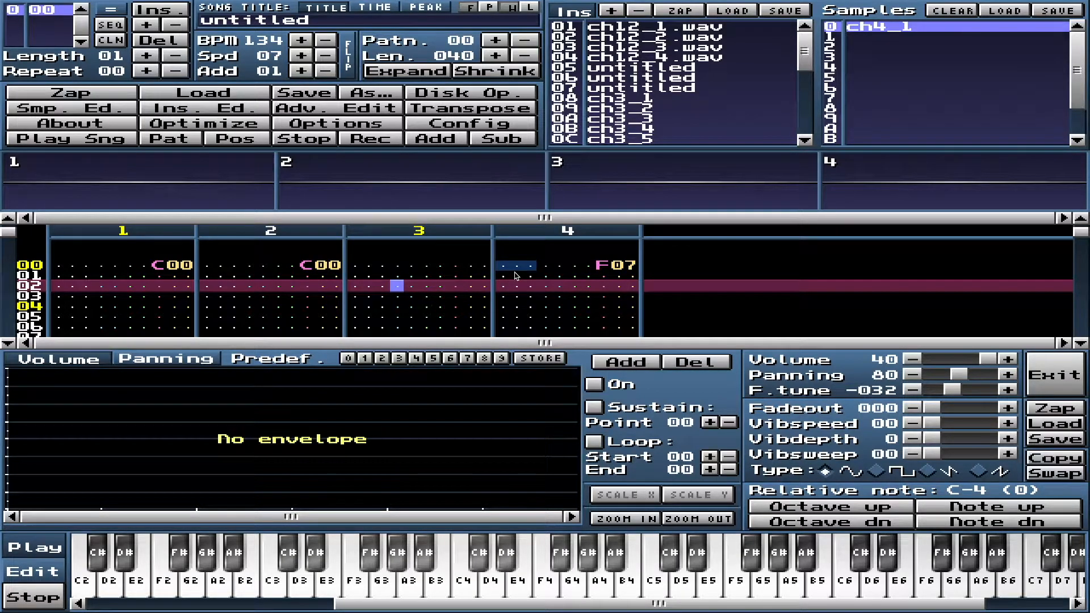
mouse_move(547, 284)
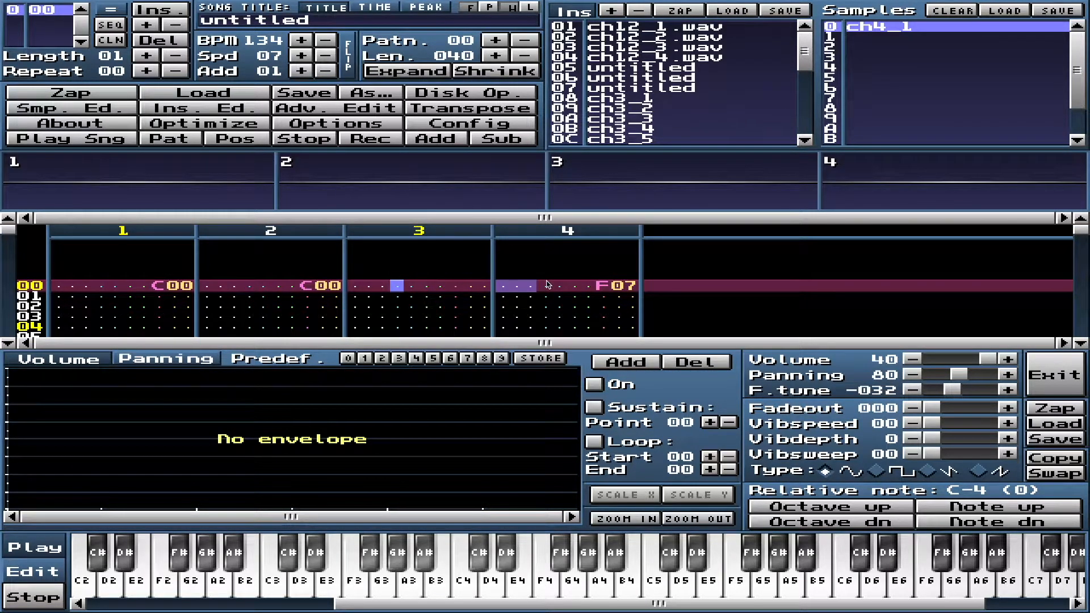
mouse_move(528, 284)
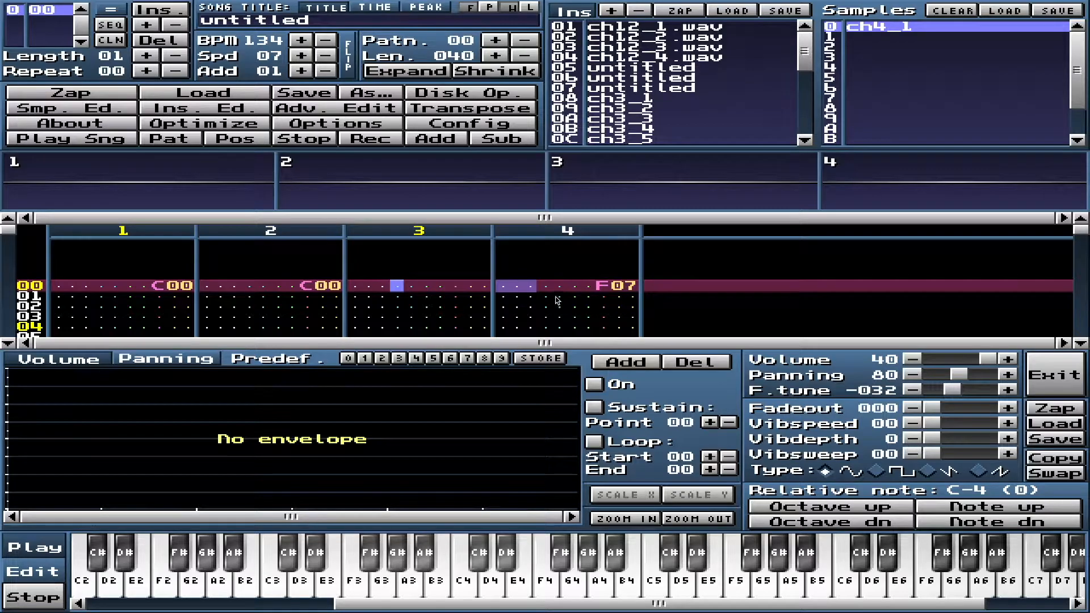
mouse_move(113, 254)
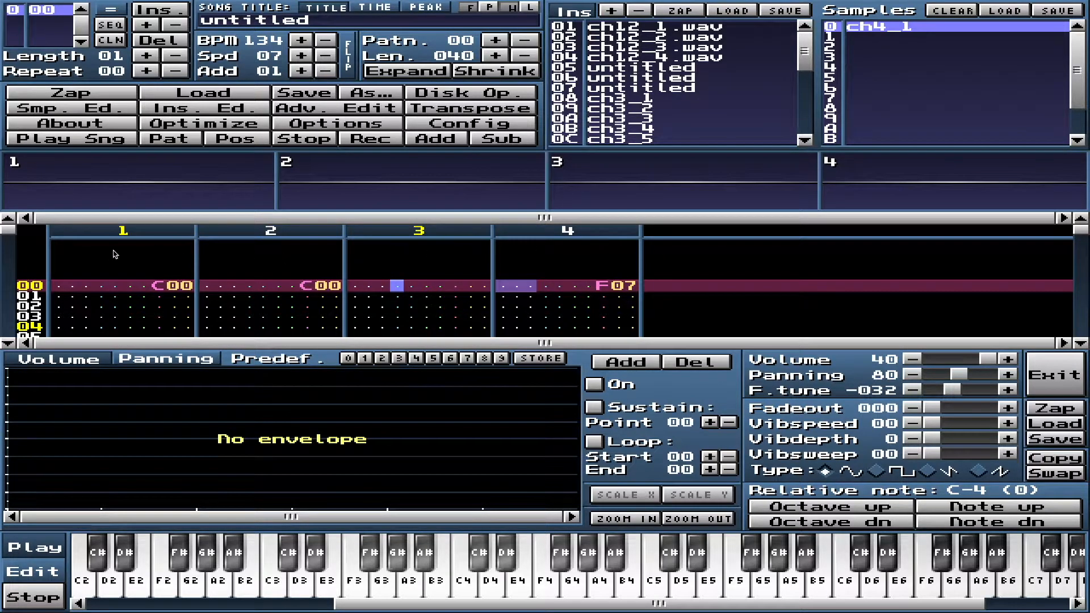
mouse_move(467, 291)
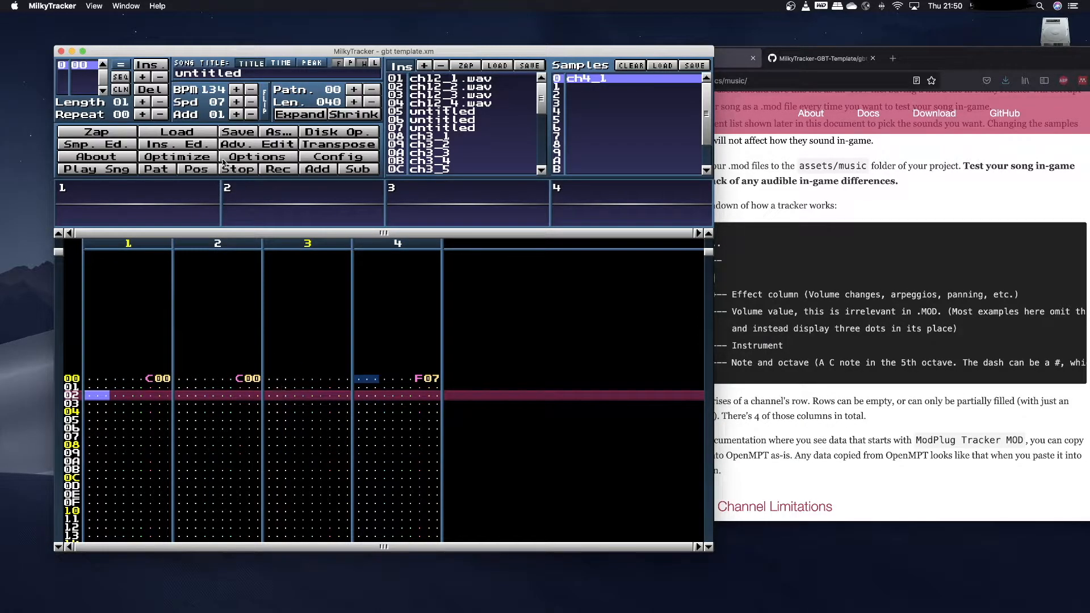
Step: Select the ch12_1.wav pulse instrument and audition test notes on the on-screen piano
click(176, 144)
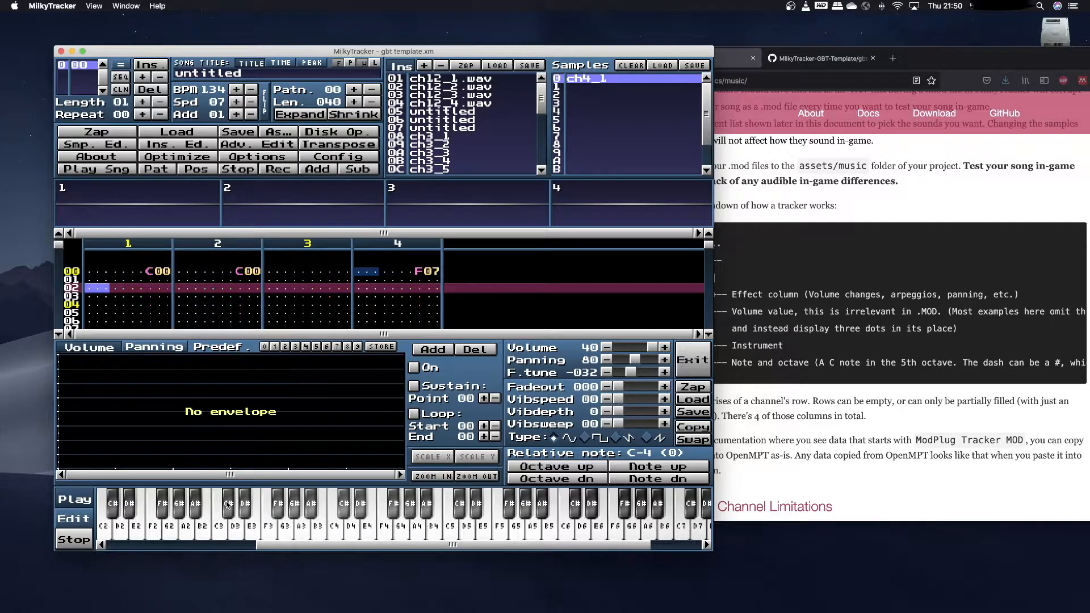
mouse_move(306, 501)
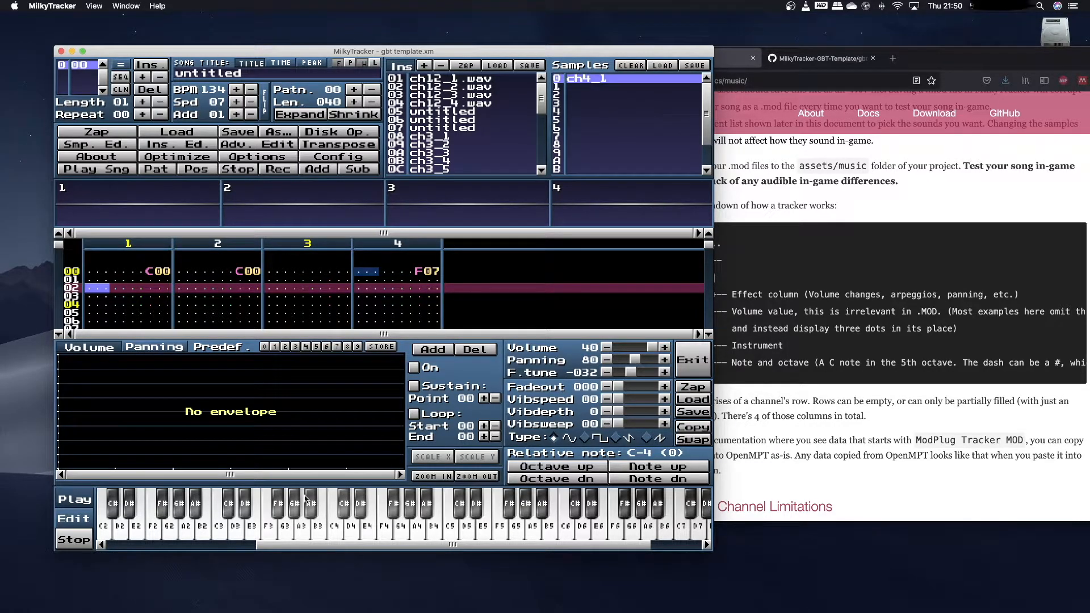
click(224, 507)
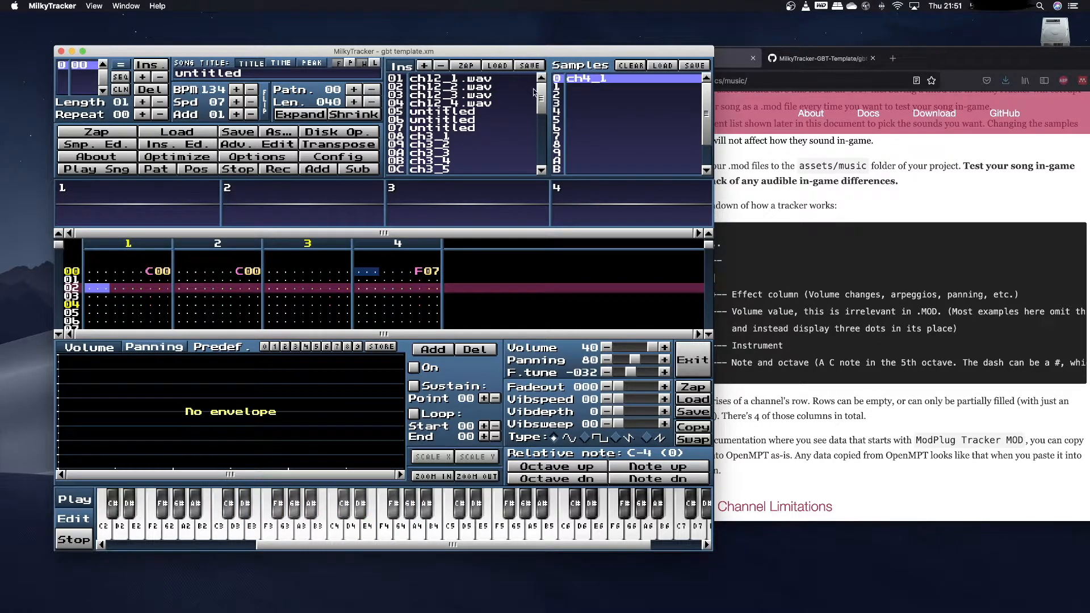
click(459, 78)
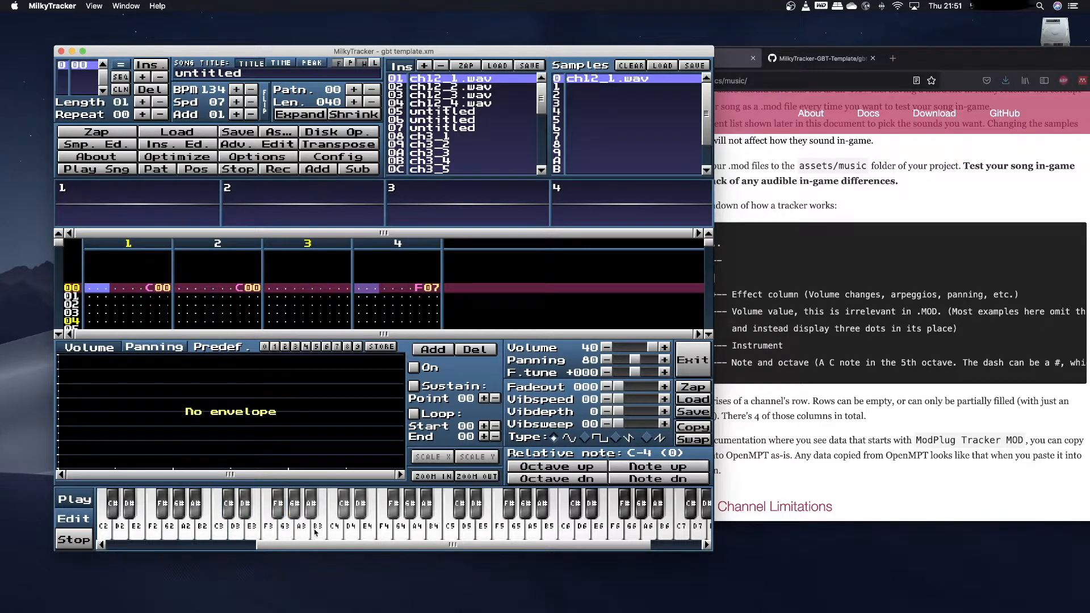
click(397, 515)
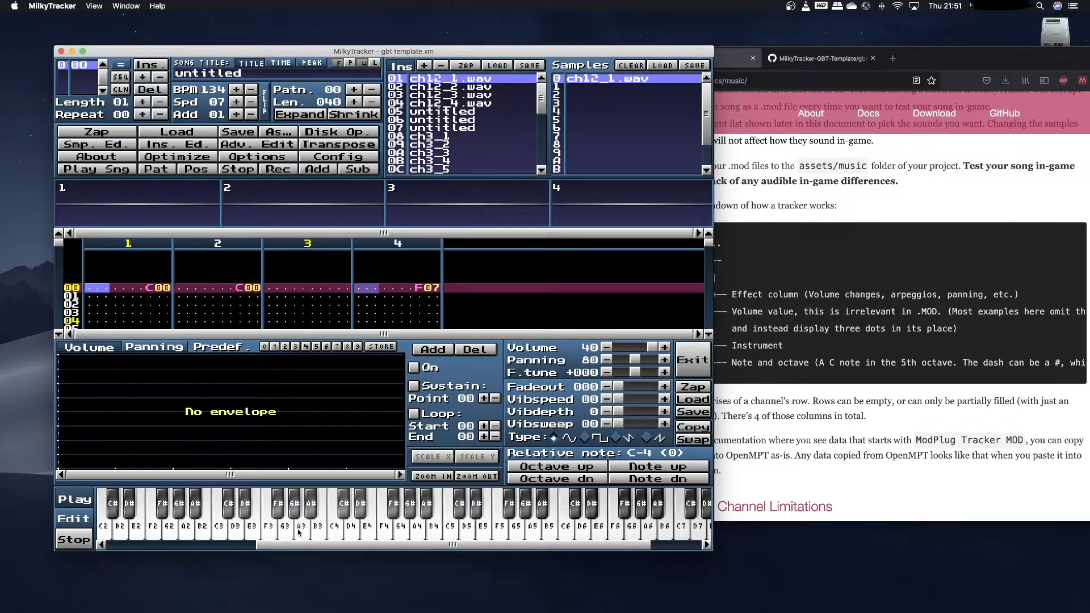
mouse_move(339, 533)
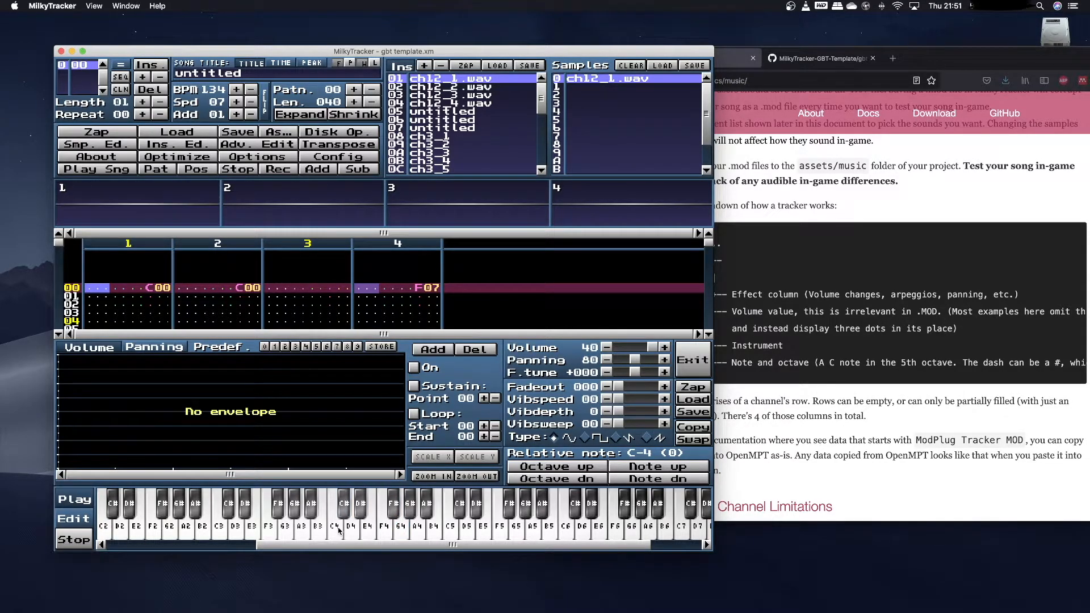
click(366, 507)
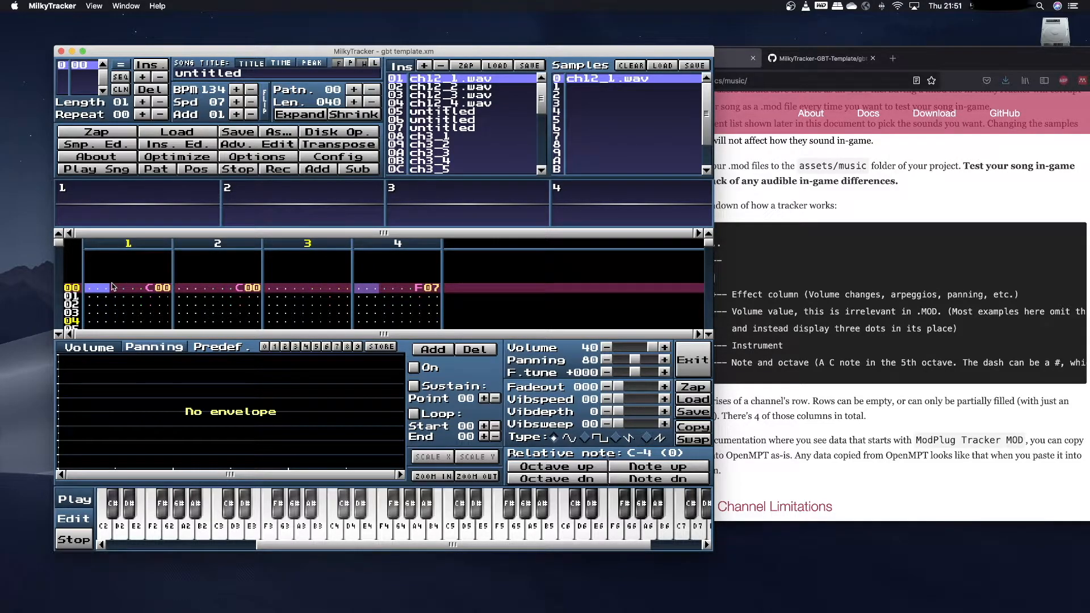
Step: Record a C-3 note with instrument 01 on row 00 of channel 1
click(277, 170)
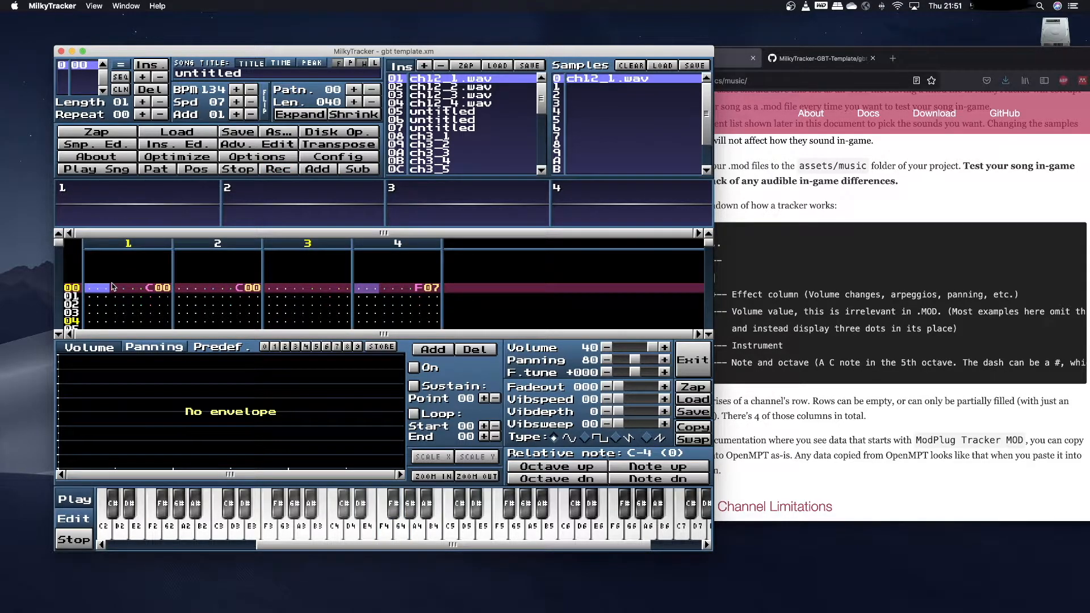
click(277, 168)
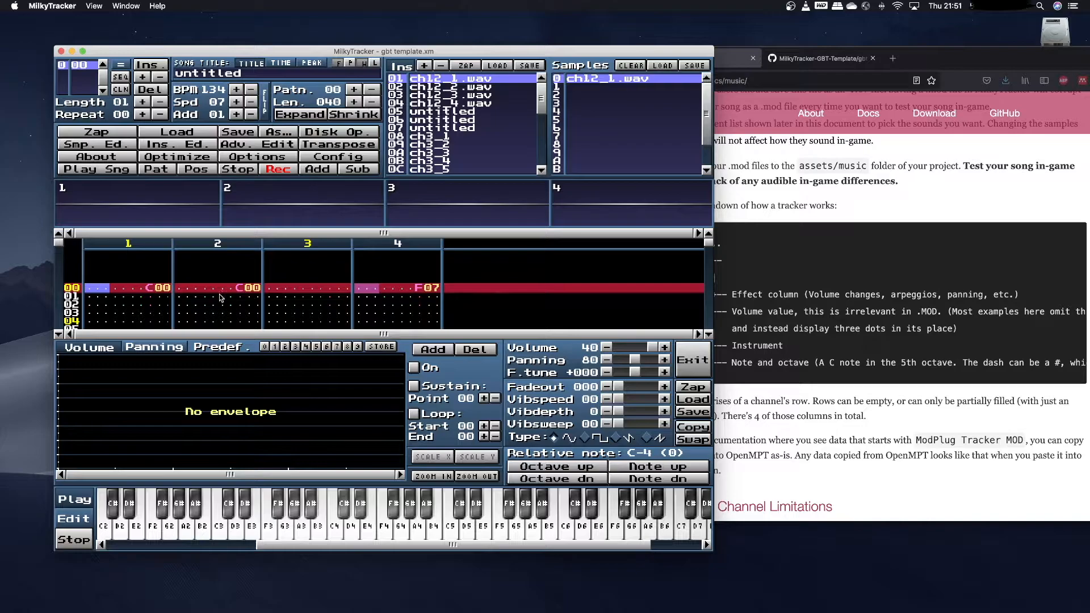
mouse_move(383, 292)
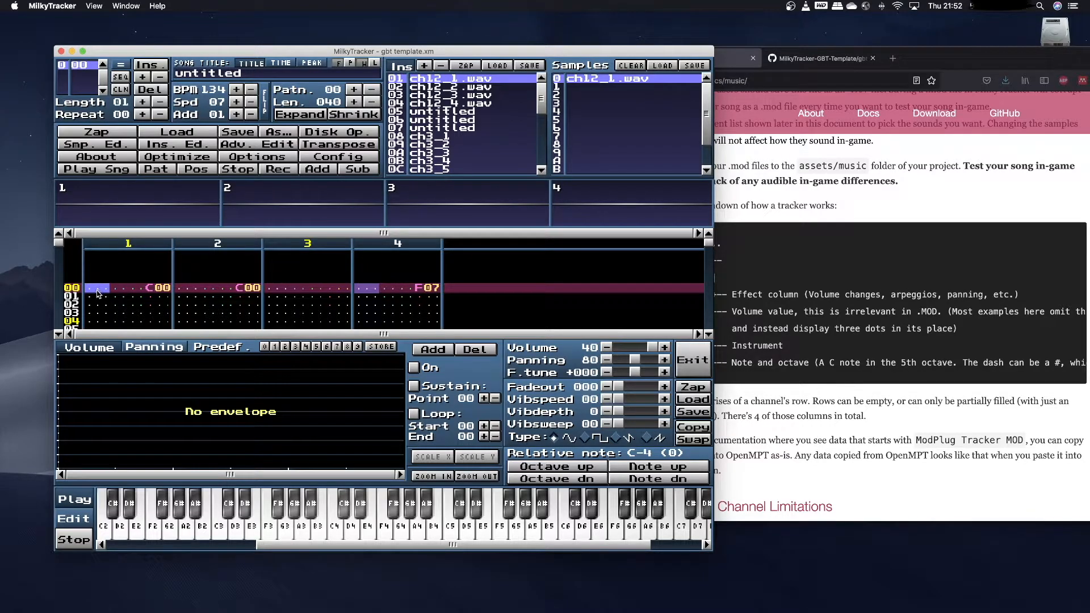
mouse_move(104, 295)
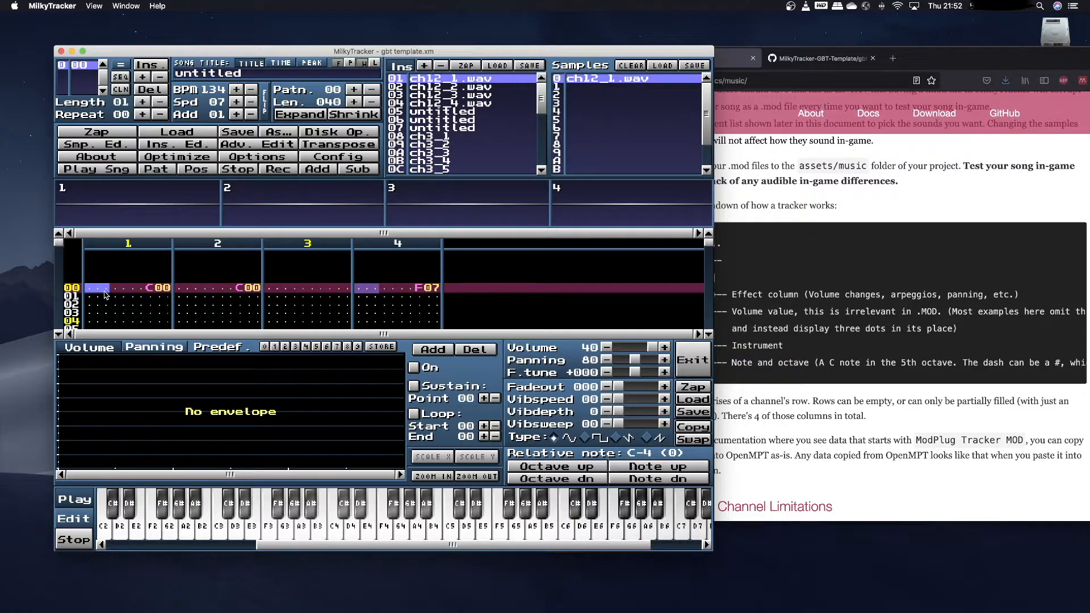
click(279, 169)
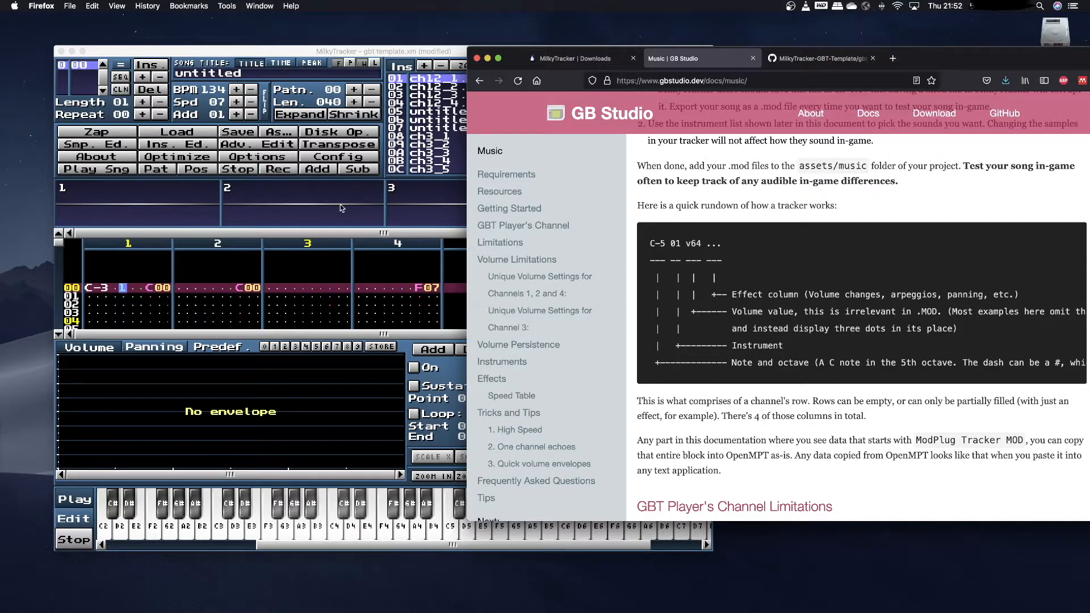
mouse_move(194, 300)
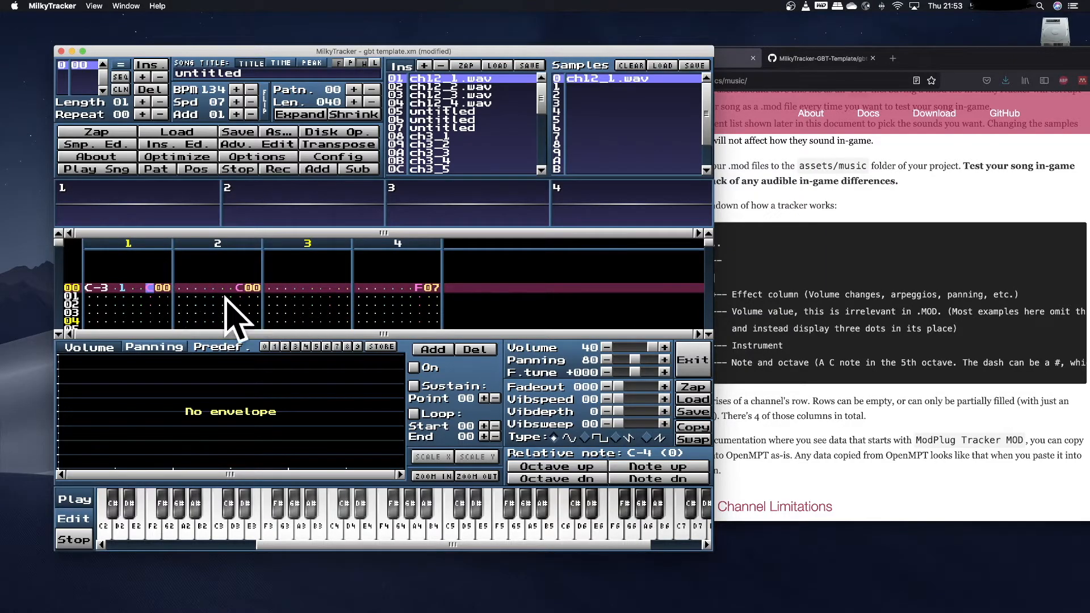
Step: Scroll the docs past Volume Limitations and Instruments to the Effects tables
click(695, 58)
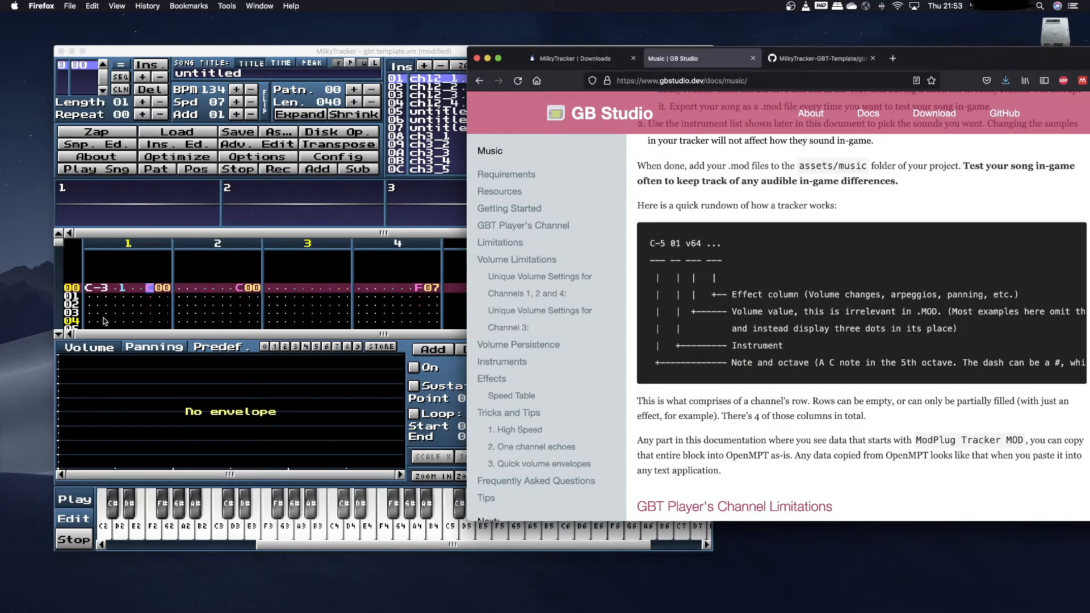
scroll(down, 3)
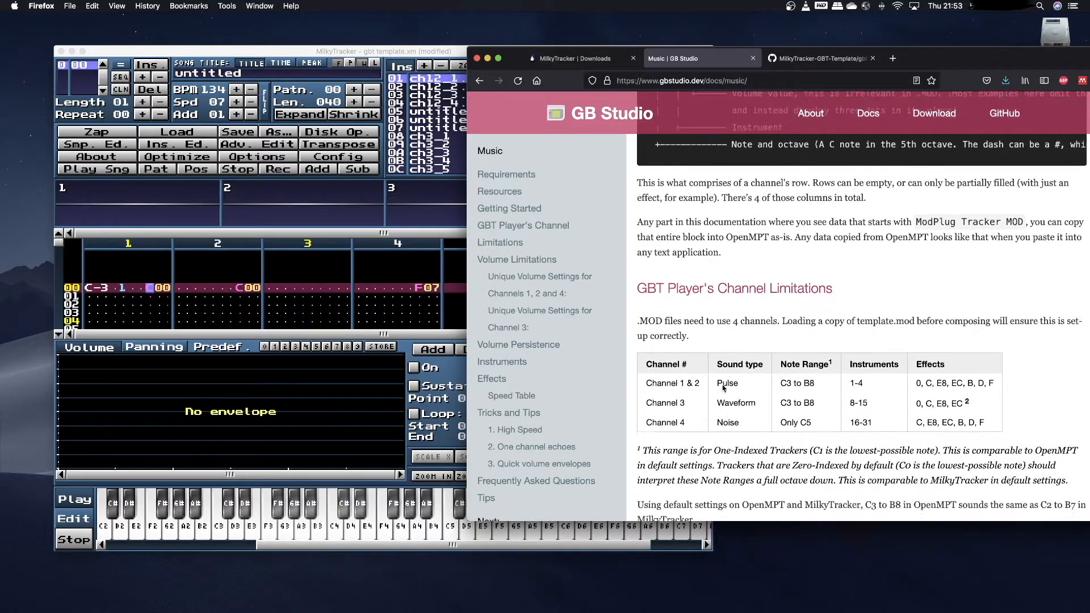
scroll(down, 3)
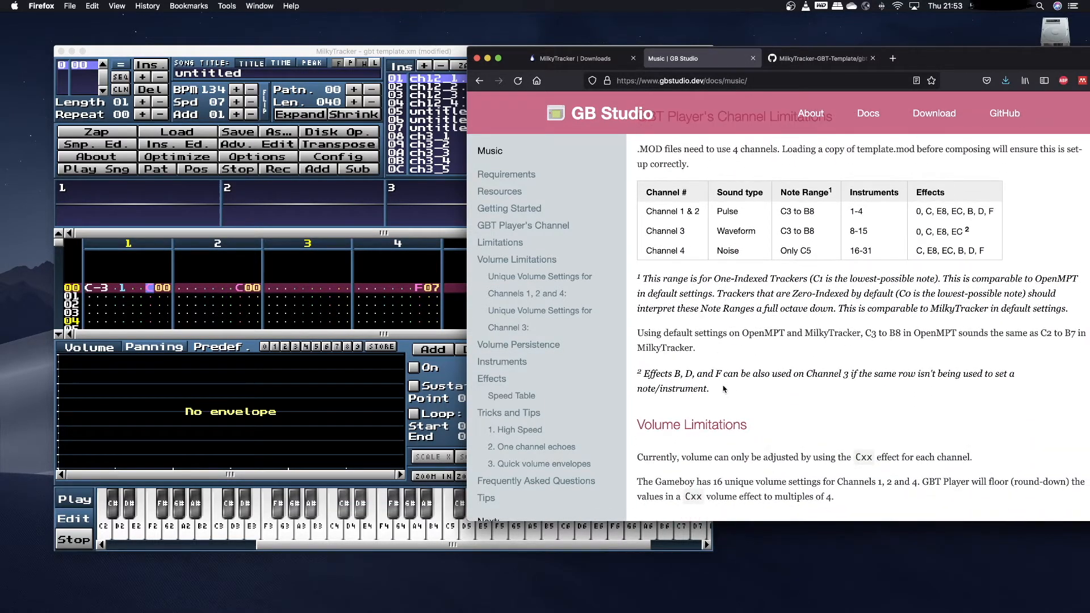
scroll(down, 3)
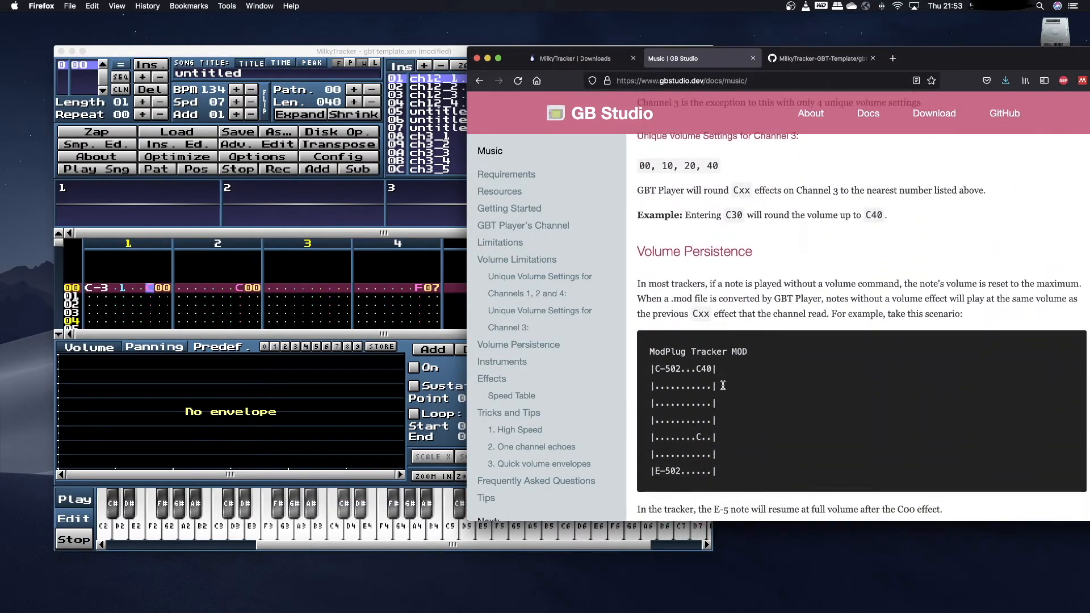
scroll(down, 3)
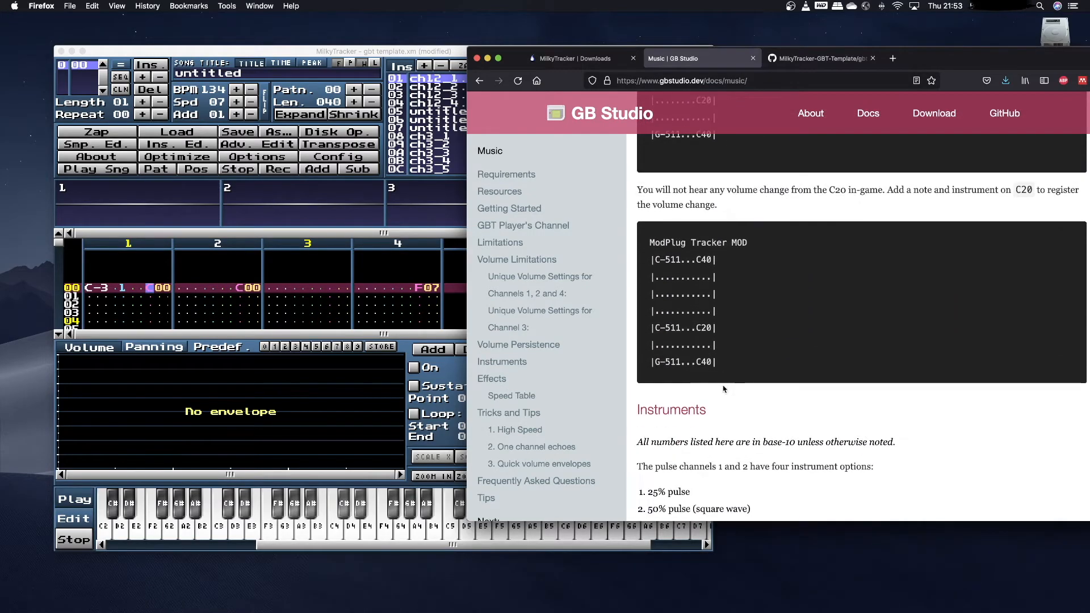
scroll(down, 3)
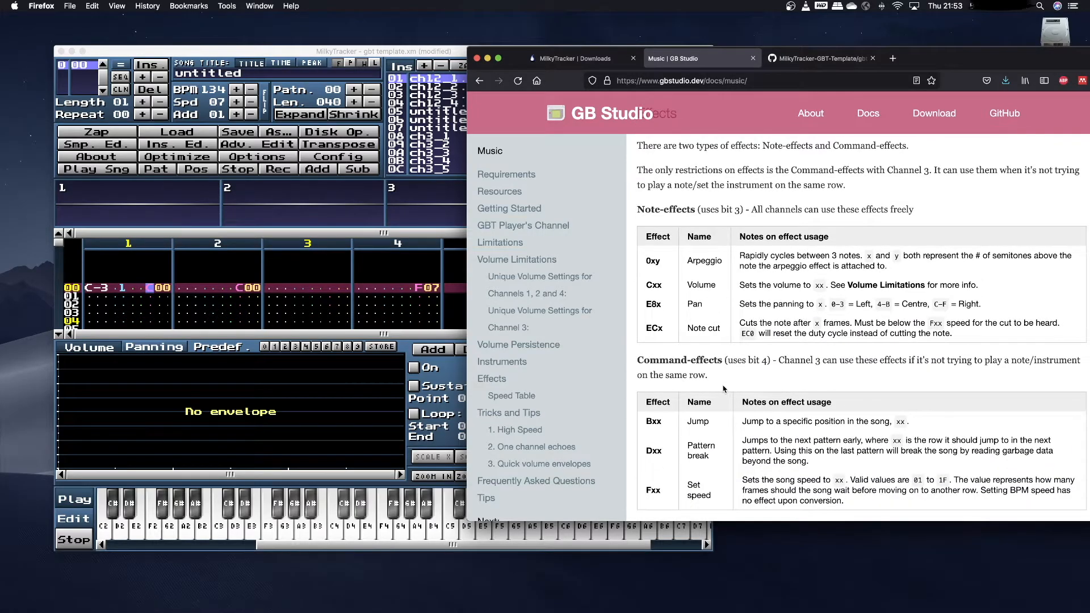
mouse_move(198, 313)
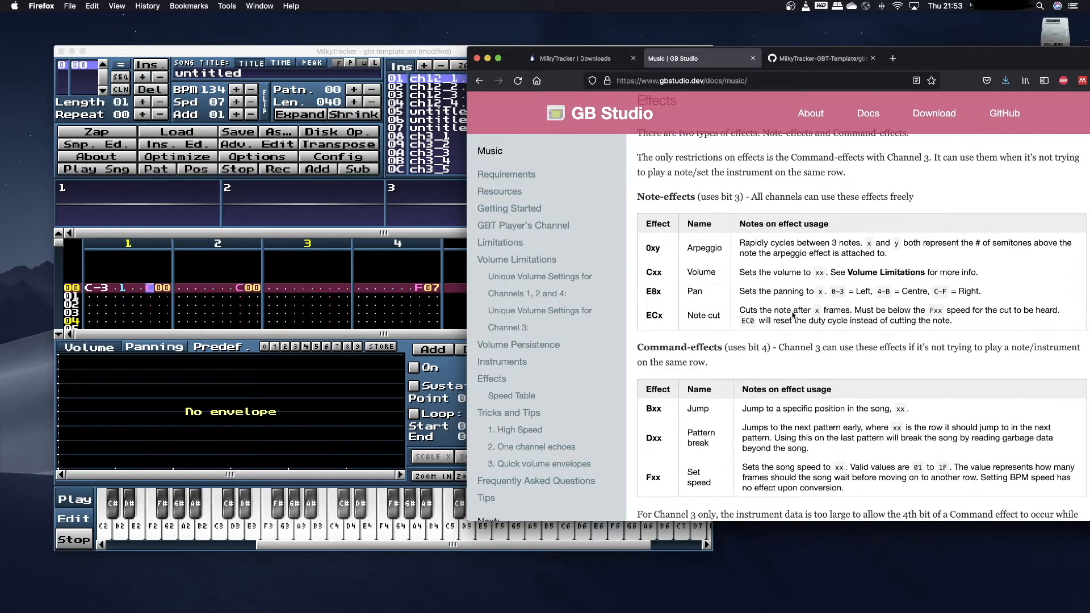
scroll(down, 3)
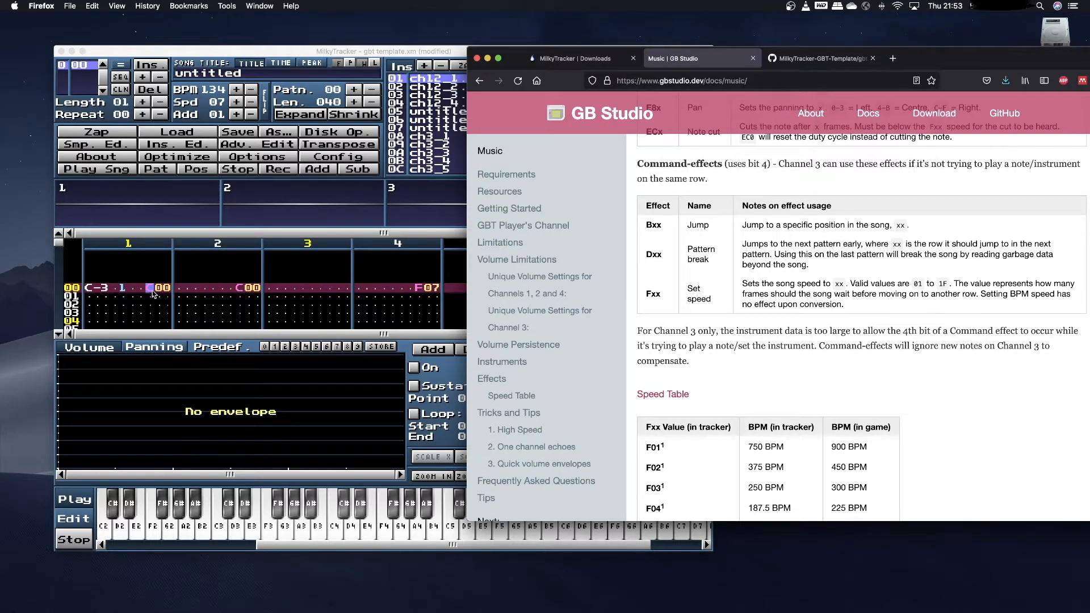
scroll(down, 3)
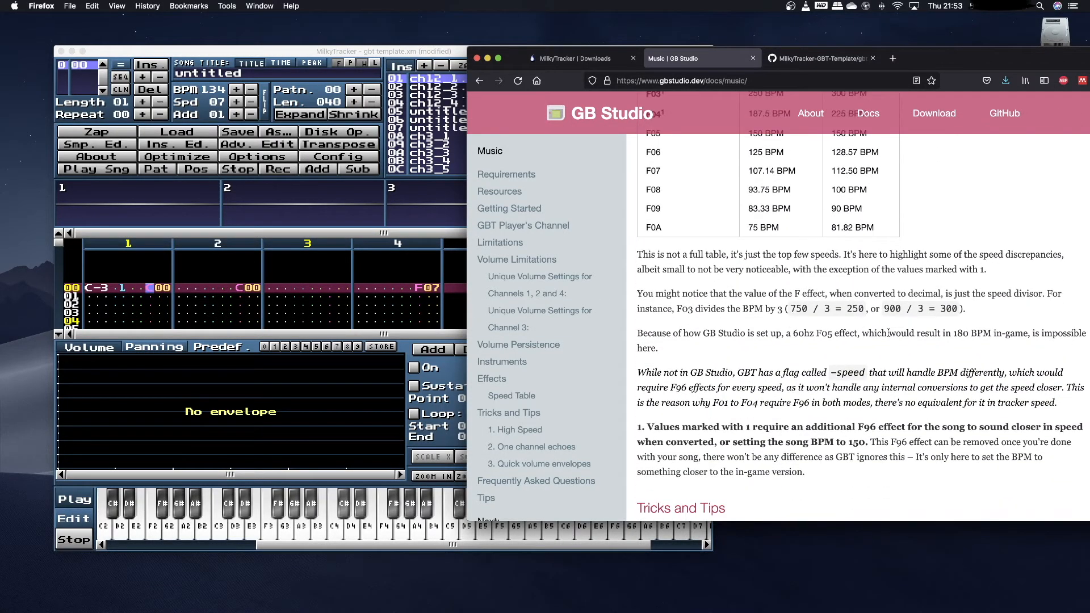
scroll(down, 3)
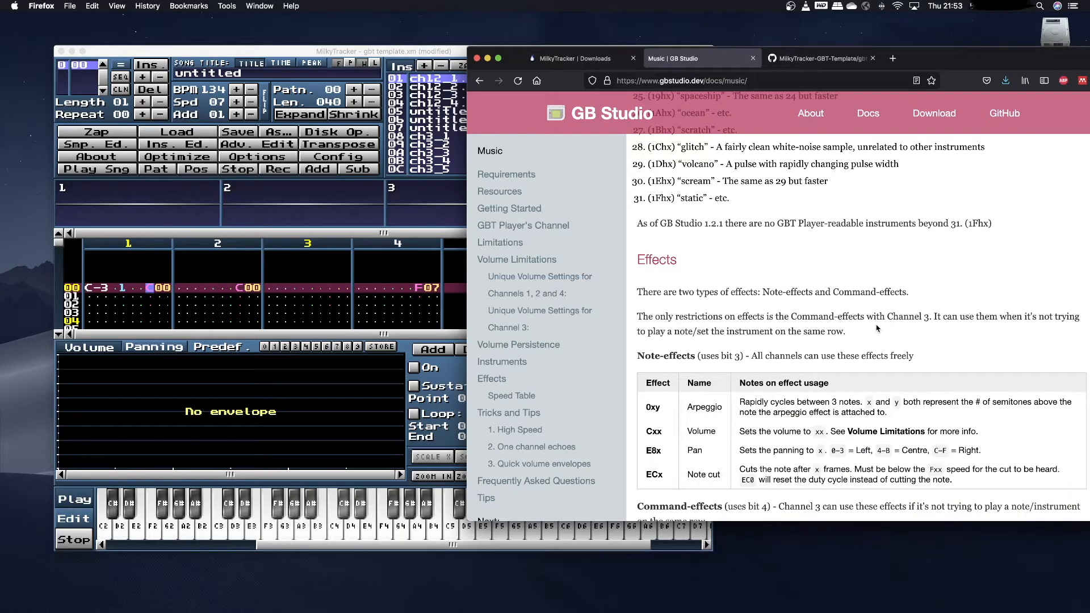
scroll(down, 3)
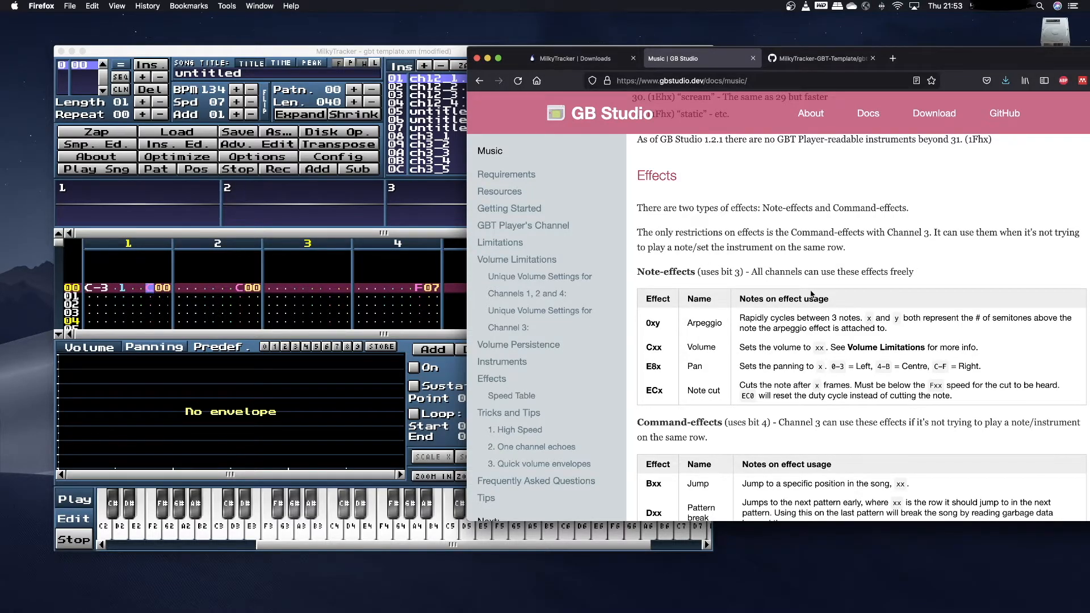
scroll(down, 3)
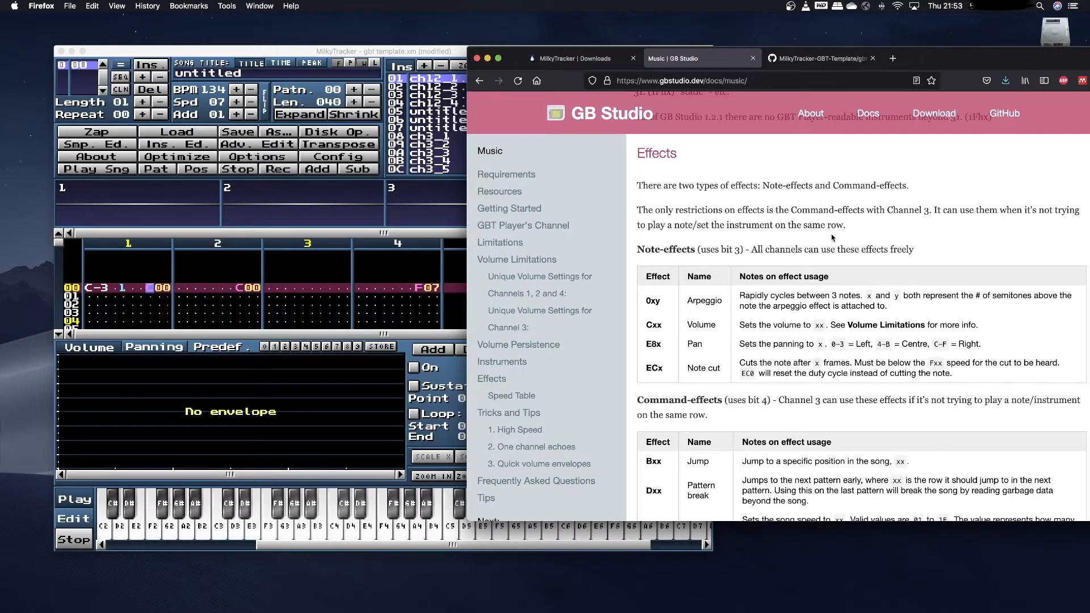
scroll(down, 3)
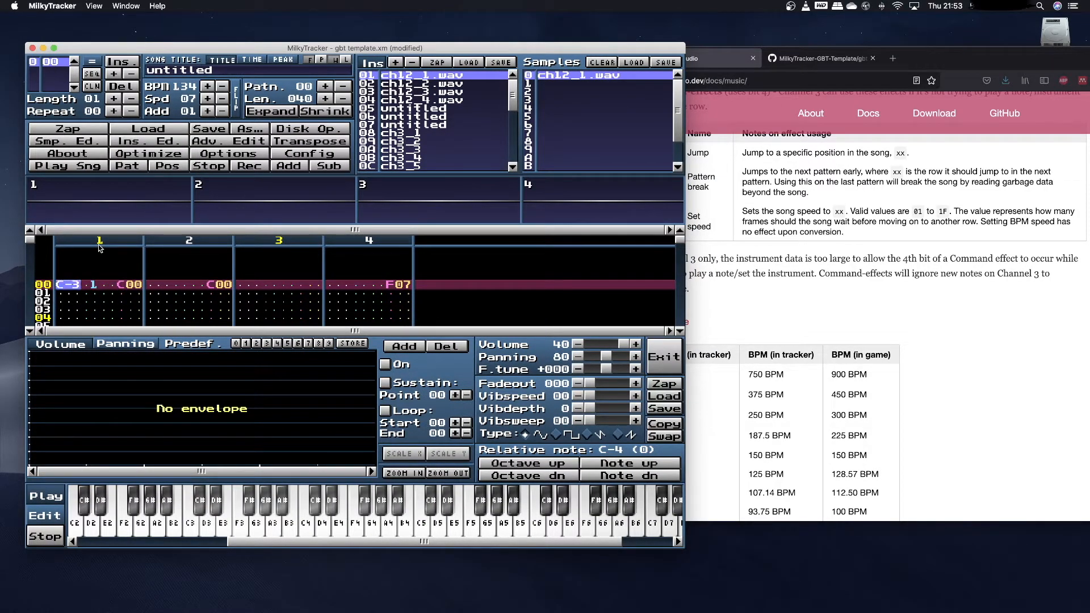
mouse_move(67, 293)
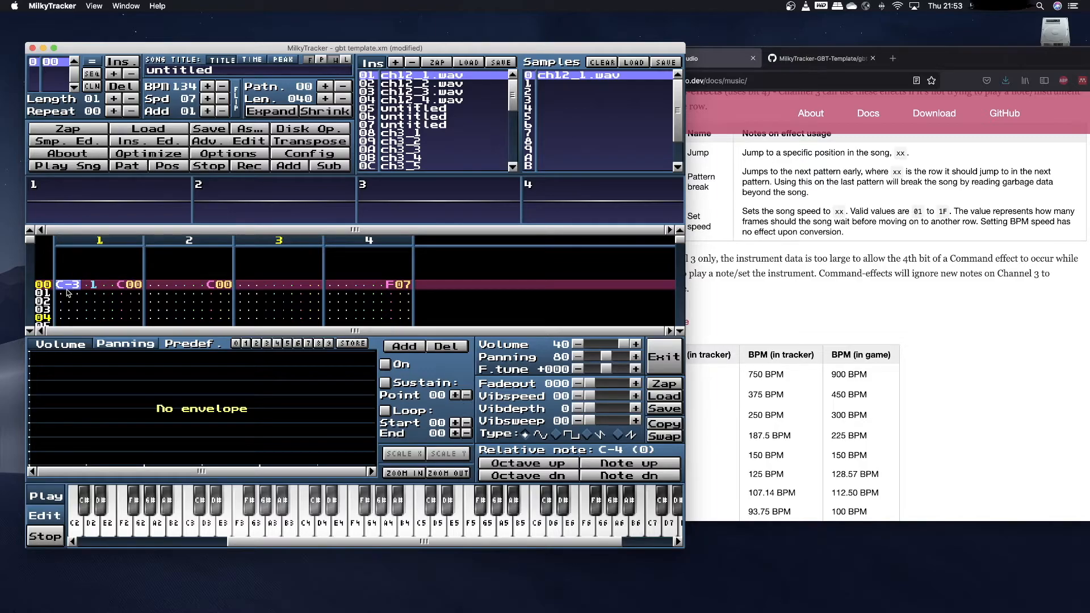
Step: Undo the C-3 note on channel 1 row 00, leaving only the C00 effect
right_click(99, 284)
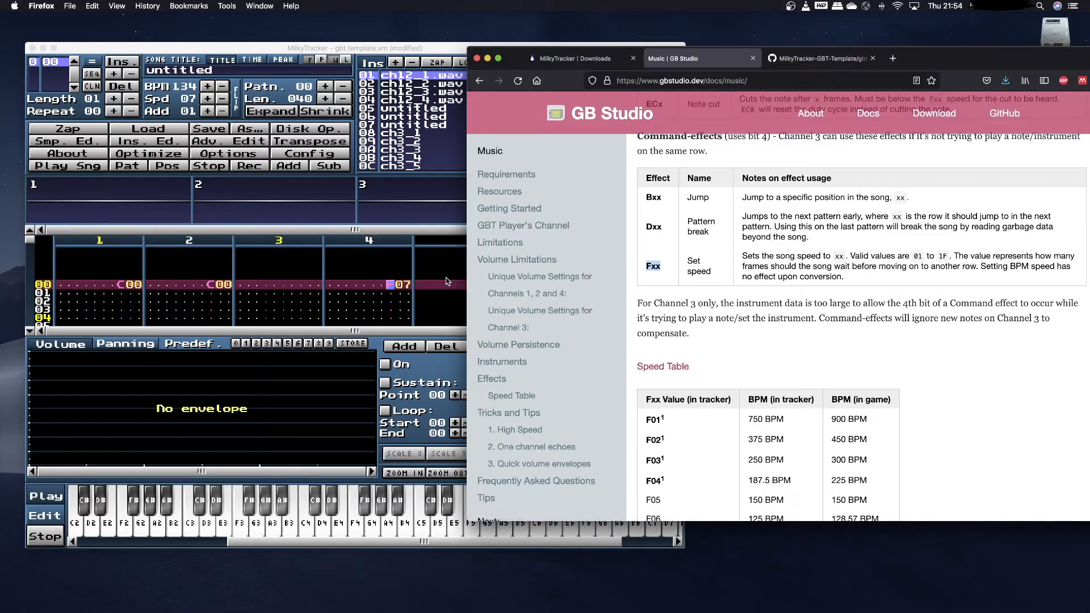
Step: Scroll from the Fxx effect row to the Speed Table and highlight a BPM value in it
scroll(down, 3)
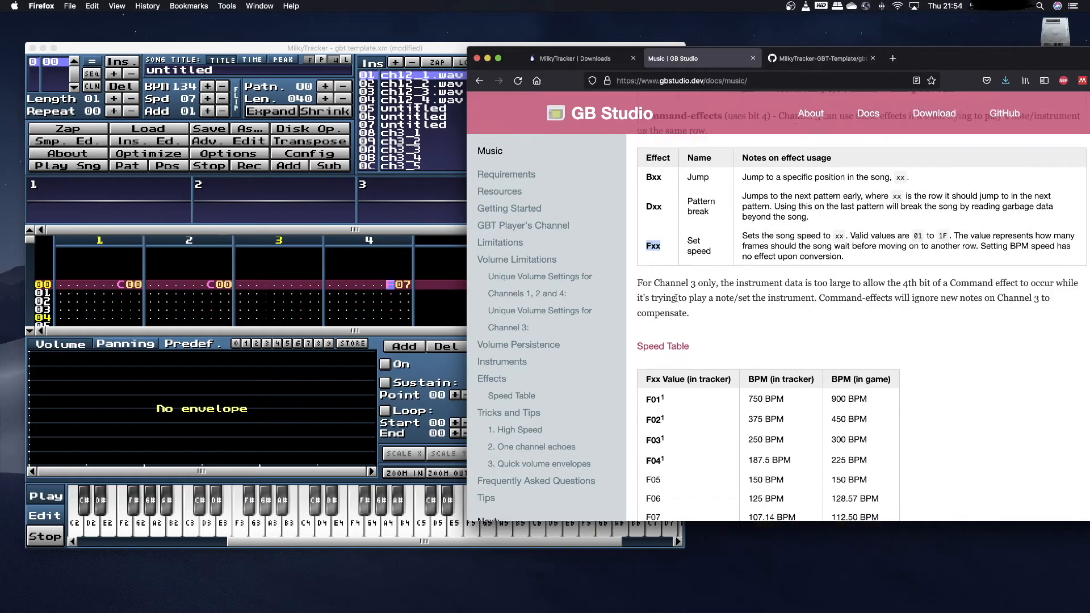
scroll(down, 3)
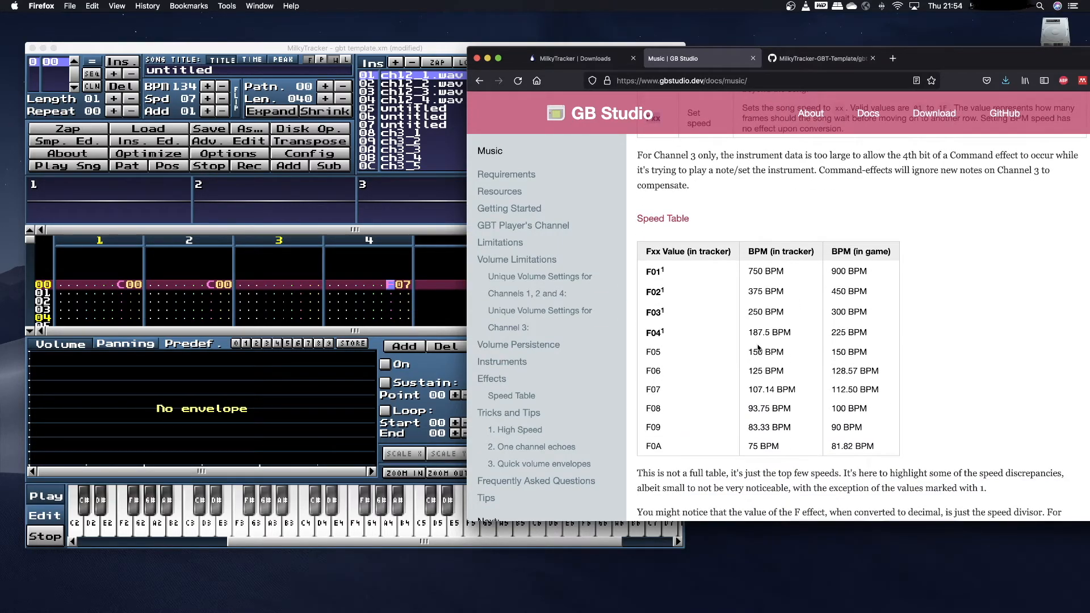
scroll(down, 3)
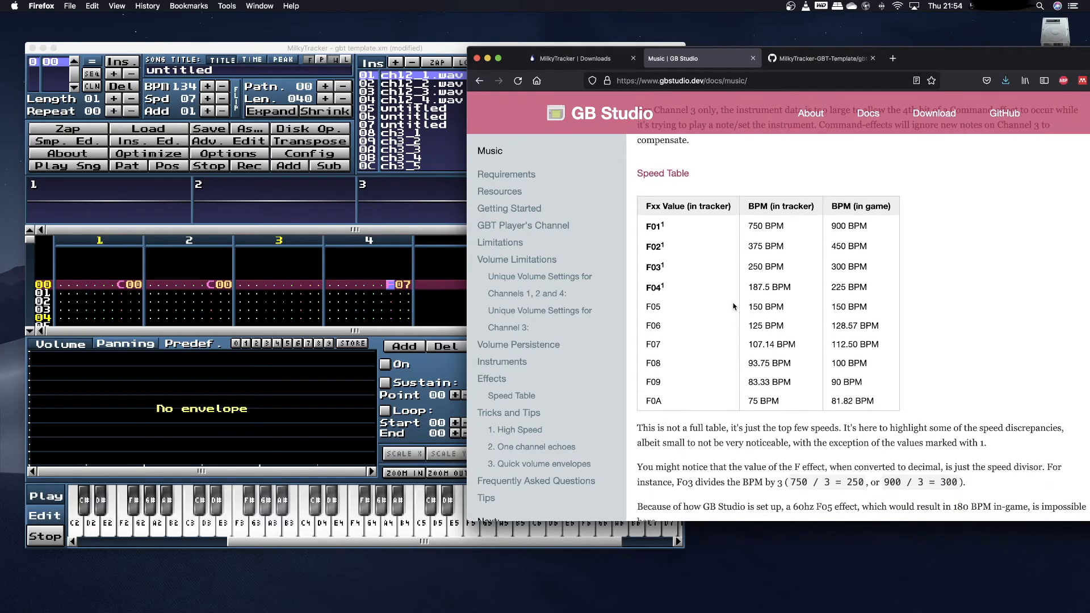
scroll(down, 3)
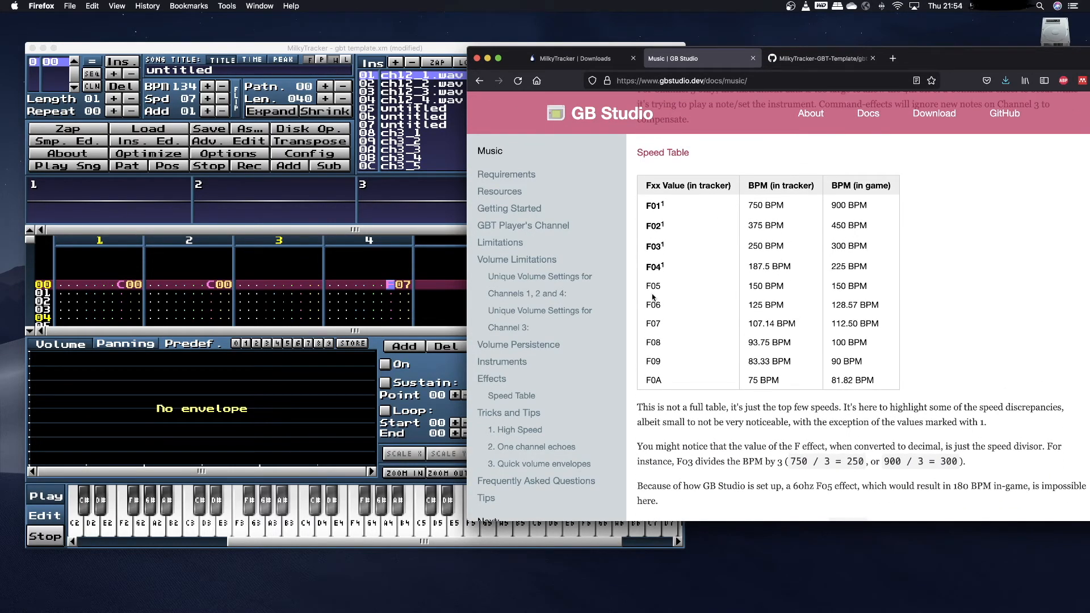
double_click(651, 324)
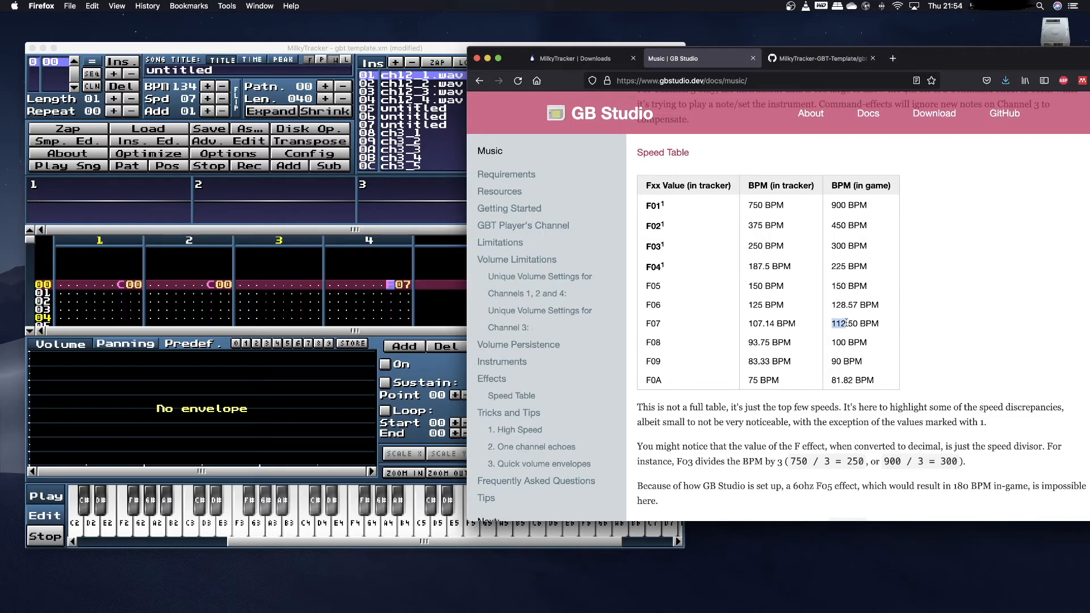
drag(832, 324, 878, 324)
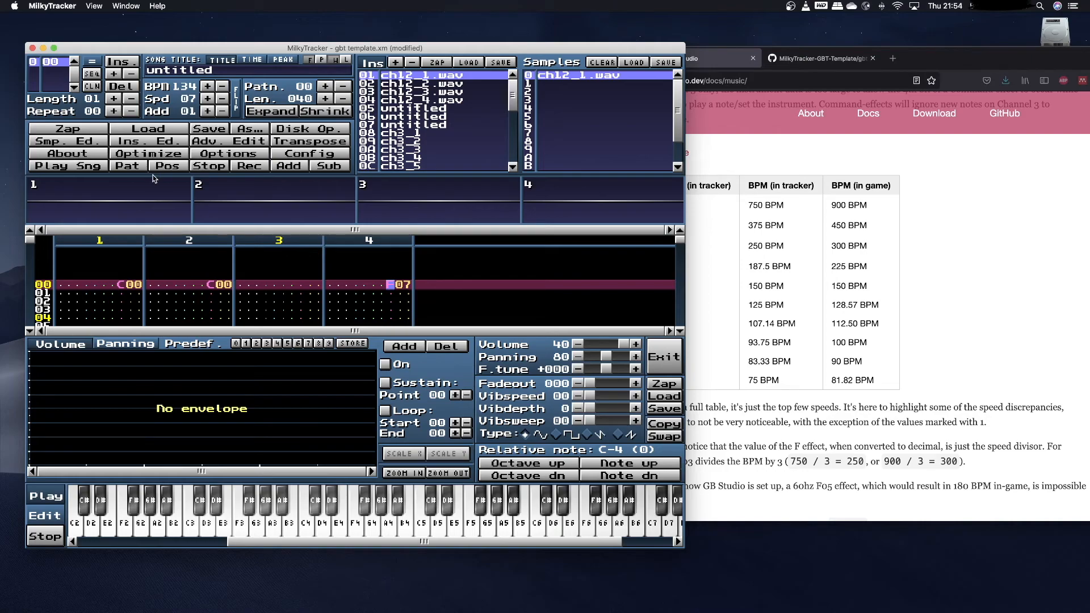
mouse_move(63, 283)
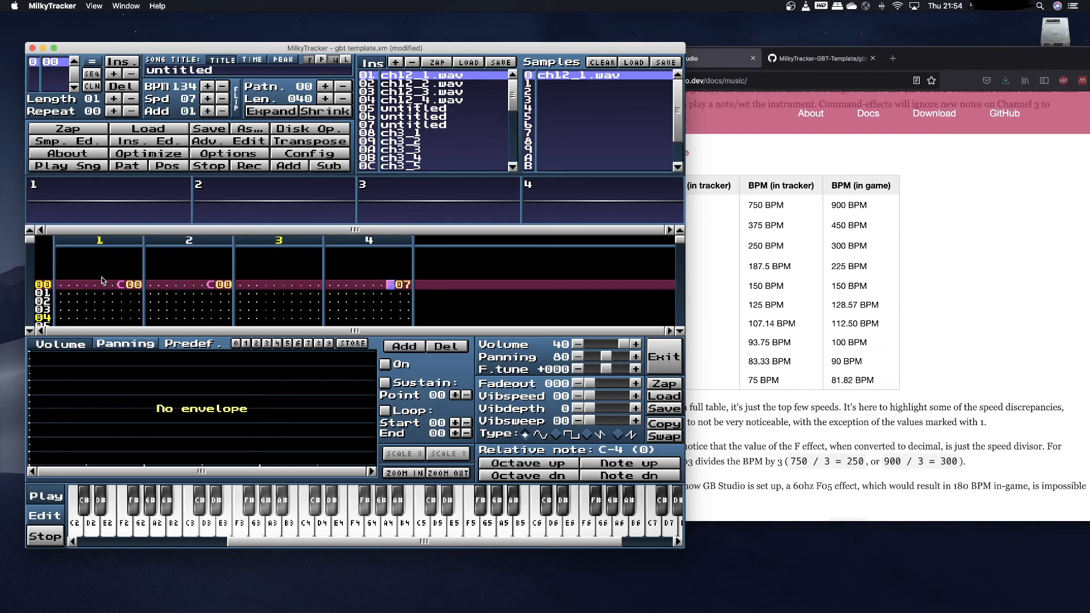
mouse_move(254, 274)
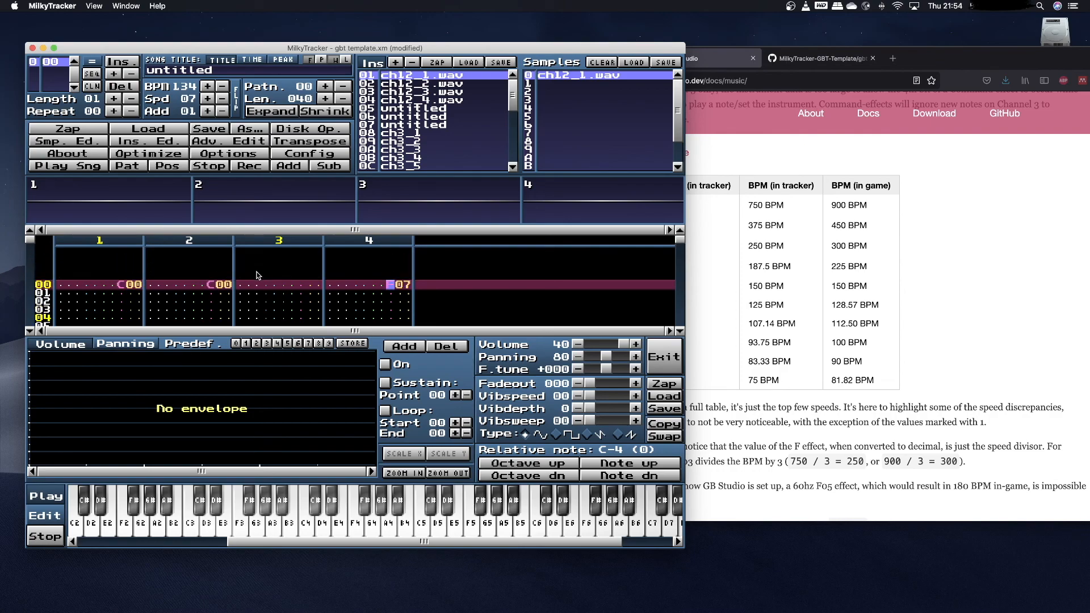
mouse_move(389, 273)
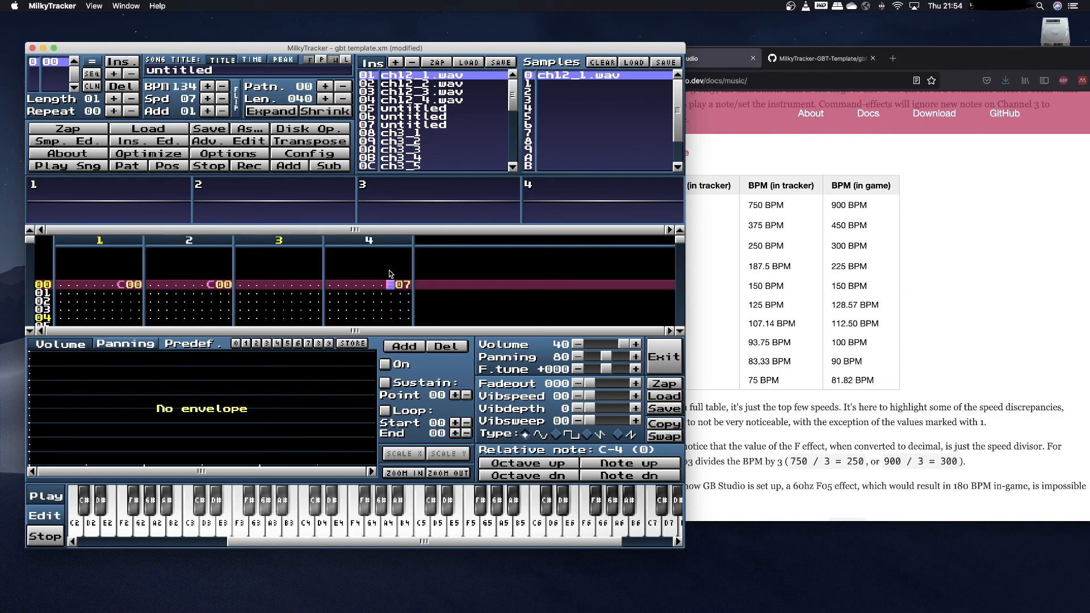